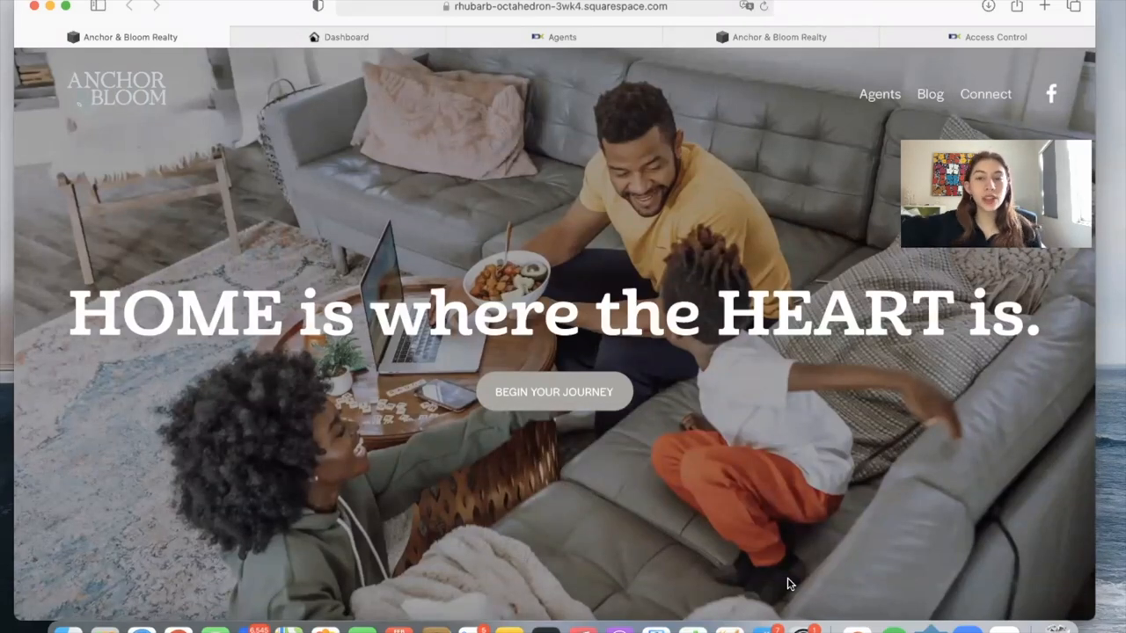
{"action": "mouse_move", "coordinate": [860, 136]}
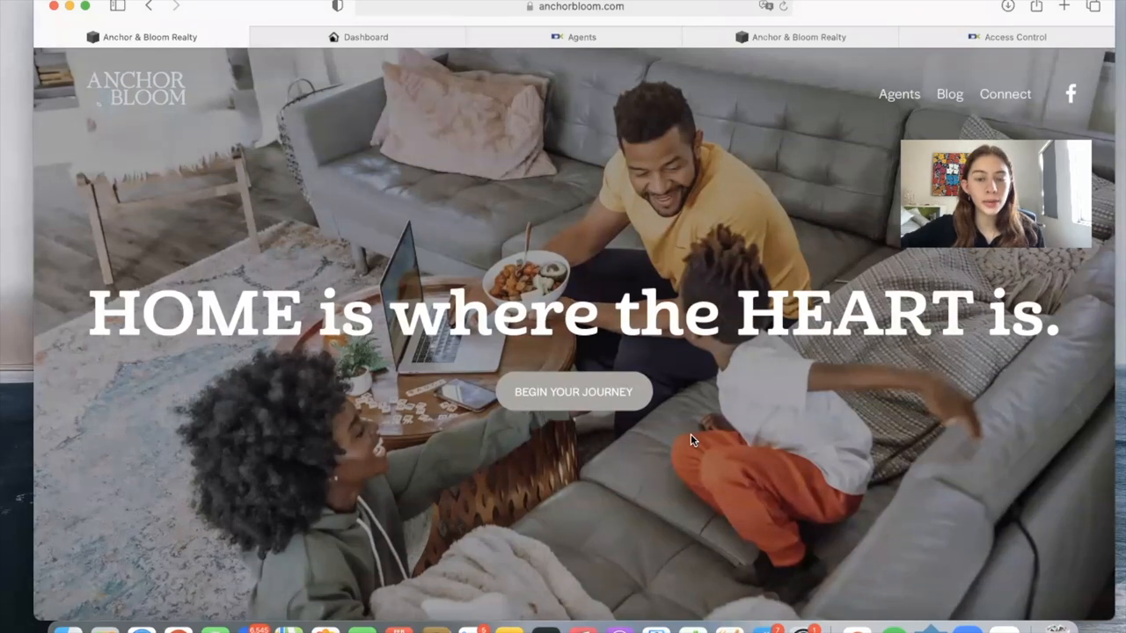
Tour the Anchor & Bloom Realty homepage and property search results, then return to the agents section
{"action": "scroll", "scroll_direction": "down", "scroll_amount": 3}
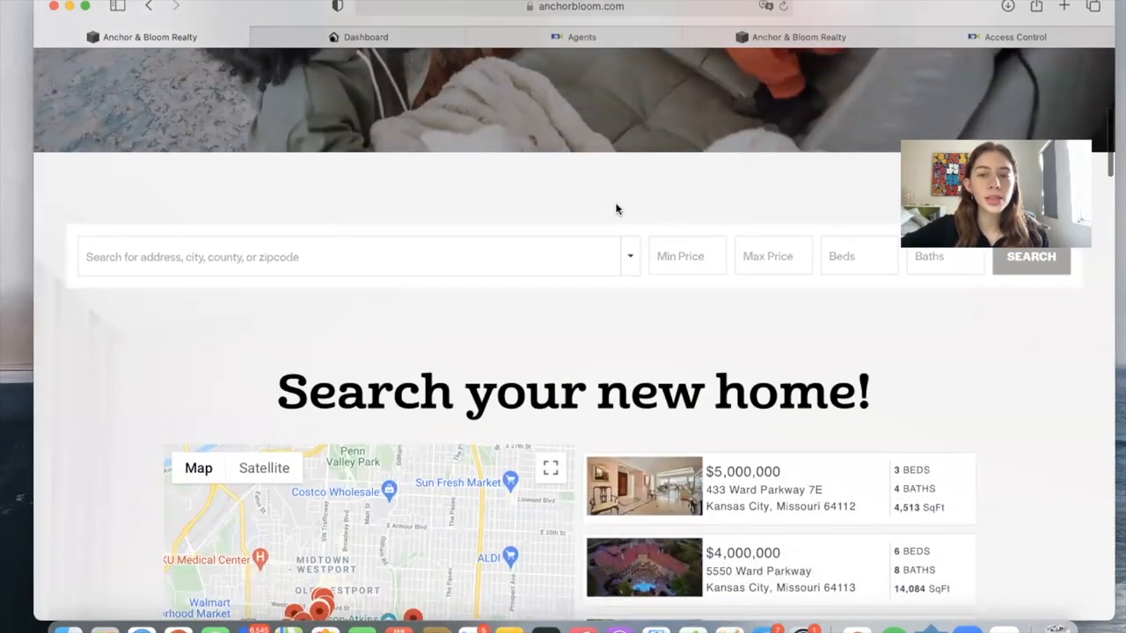
{"action": "scroll", "scroll_direction": "down", "scroll_amount": 3}
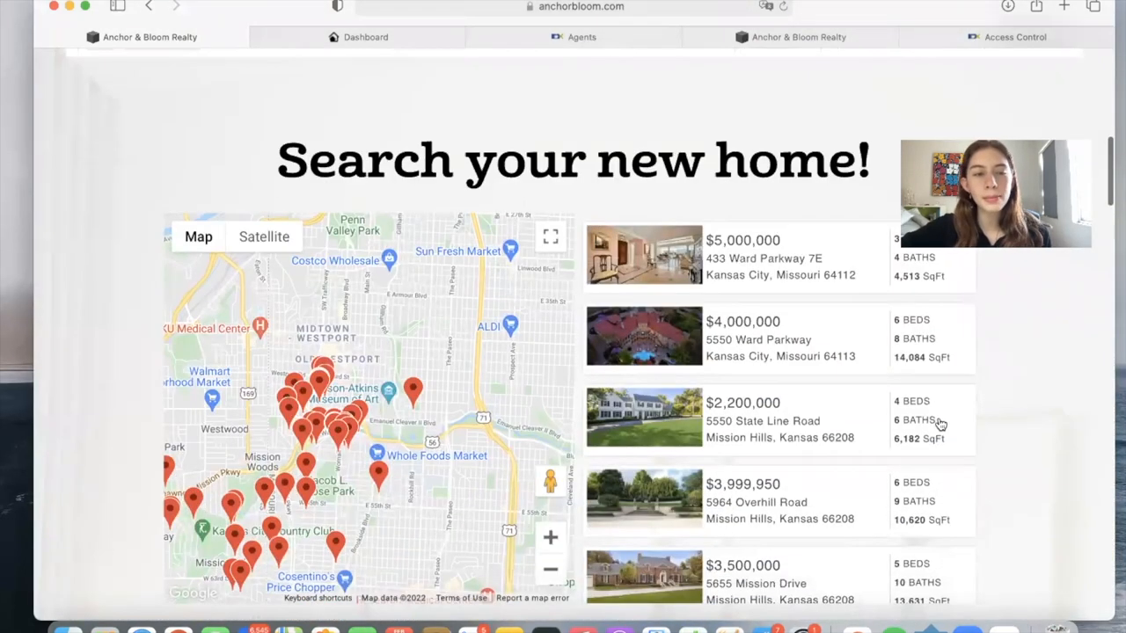
{"action": "scroll", "scroll_direction": "down", "scroll_amount": 3}
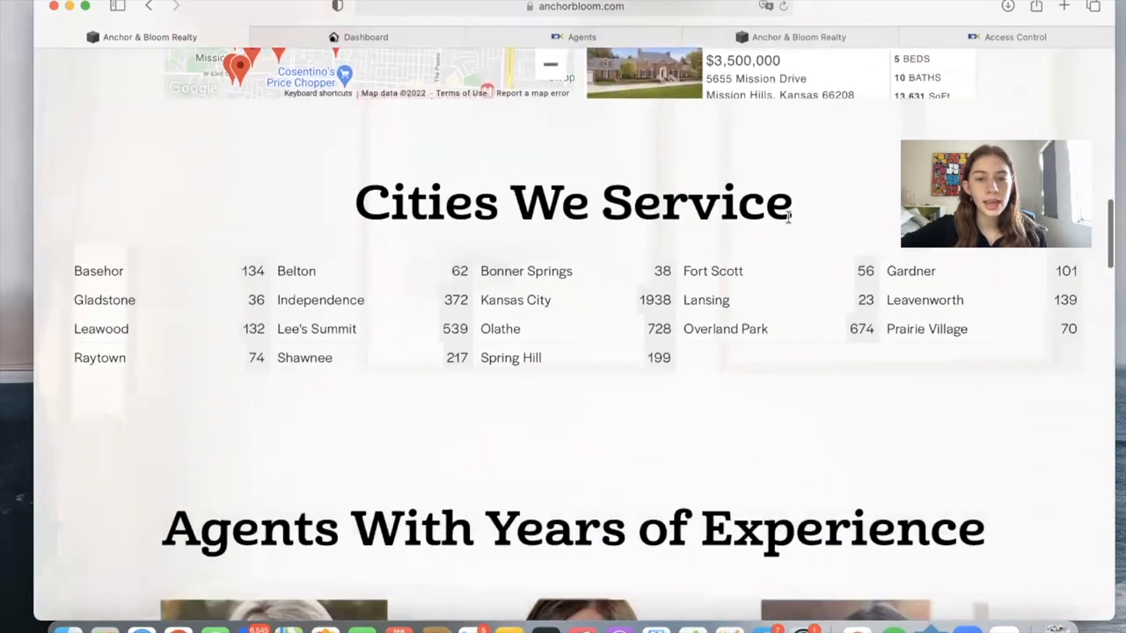
{"action": "mouse_move", "coordinate": [545, 289]}
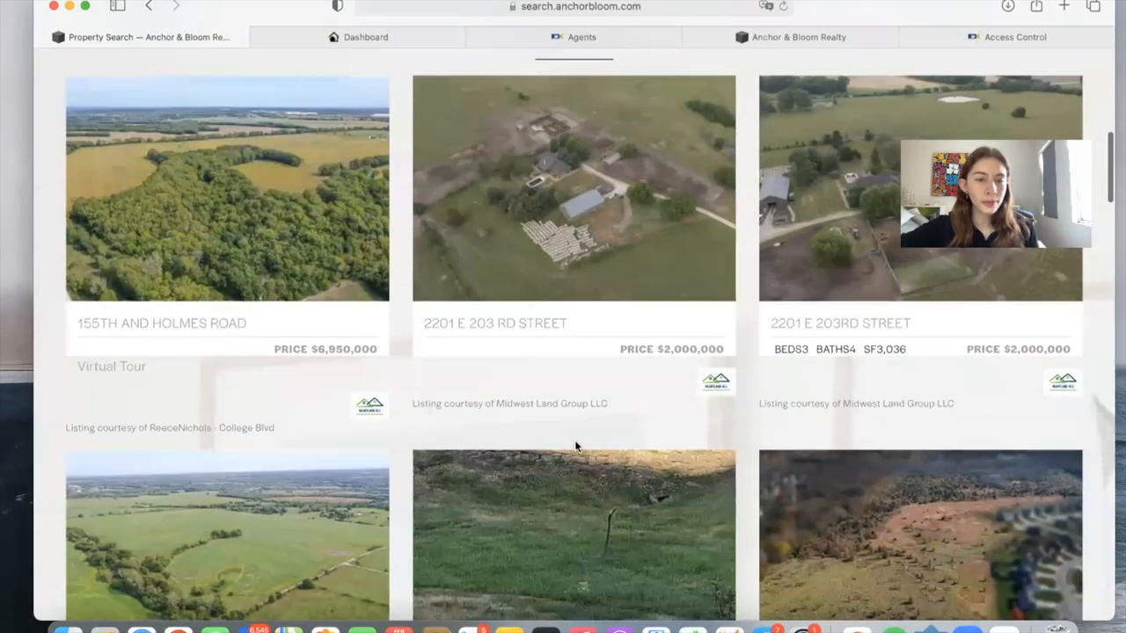
{"action": "left_click", "coordinate": [148, 7]}
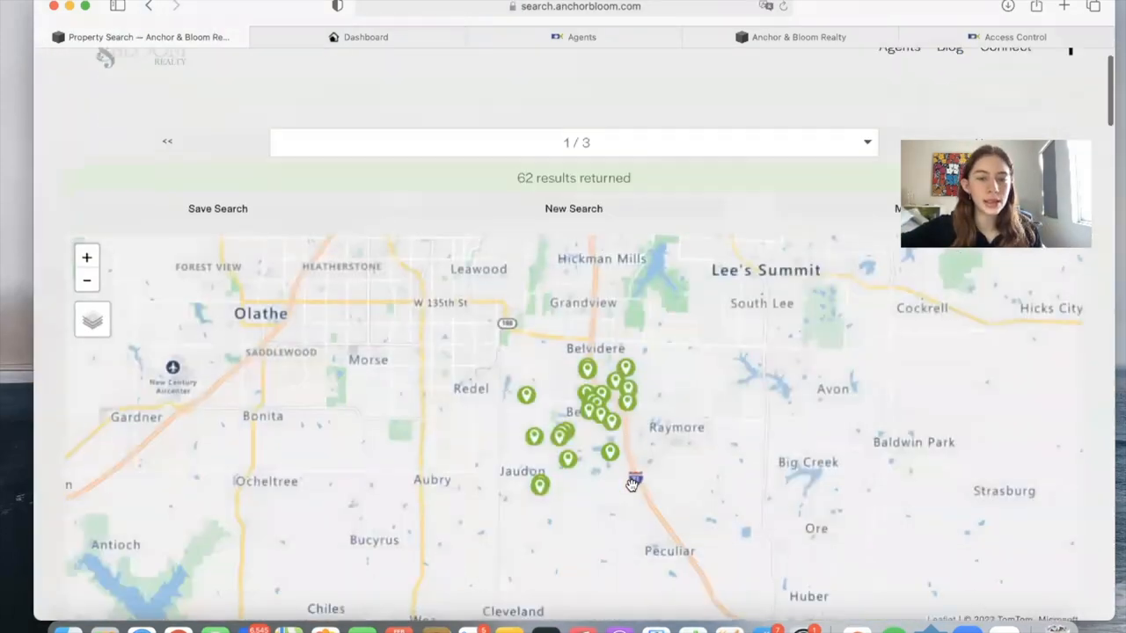
{"action": "left_click", "coordinate": [149, 7]}
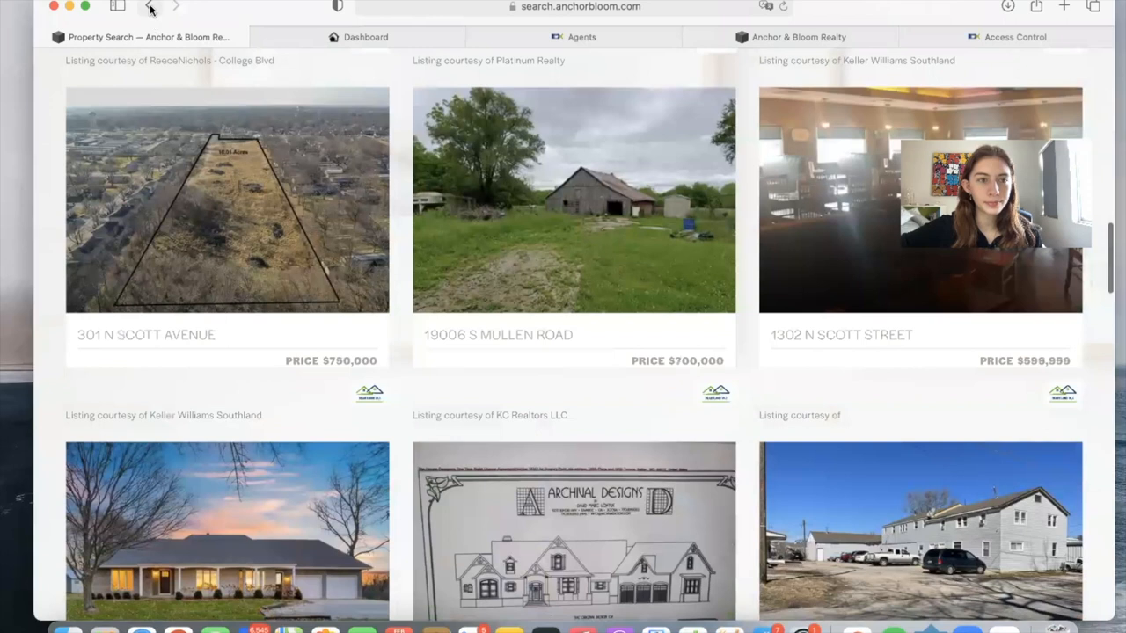
{"action": "left_click", "coordinate": [149, 6]}
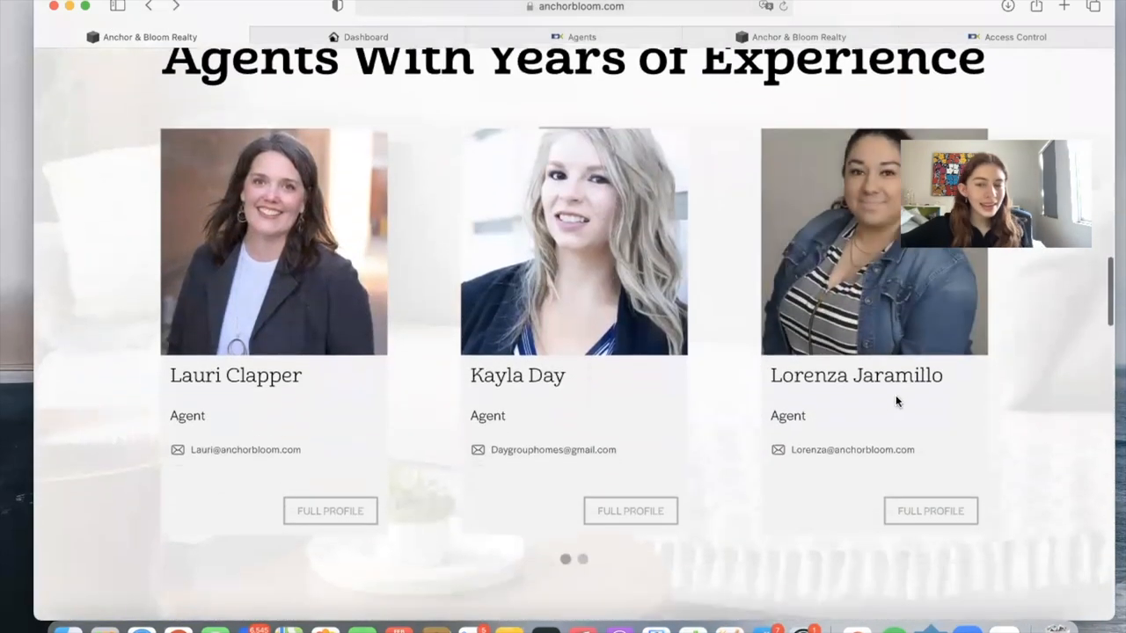
{"action": "mouse_move", "coordinate": [614, 574]}
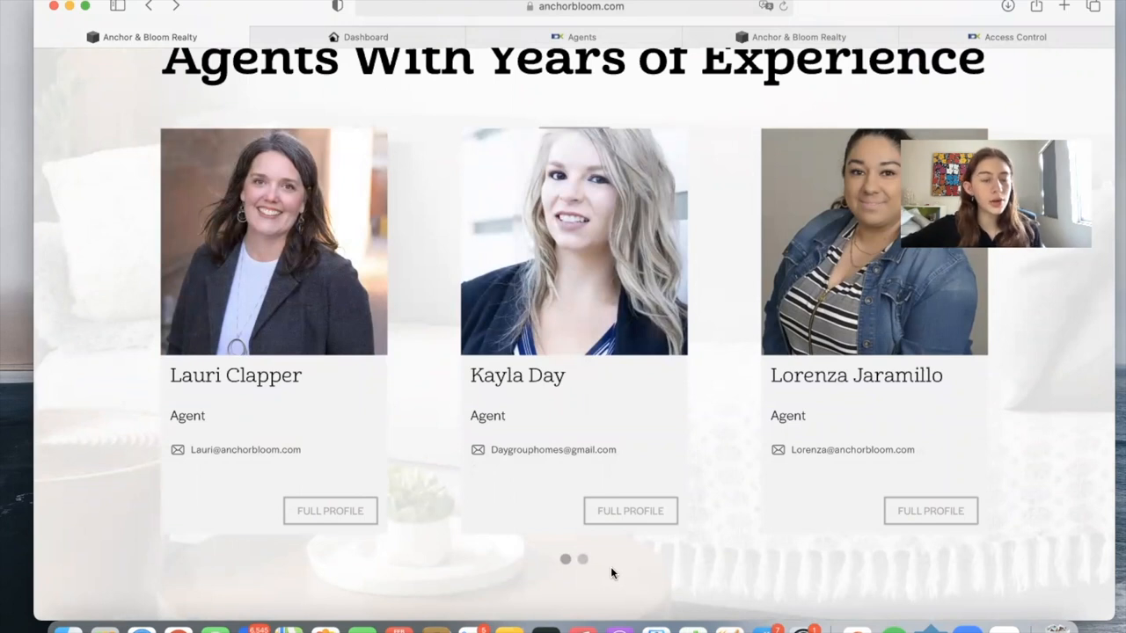
{"action": "left_click", "coordinate": [582, 559]}
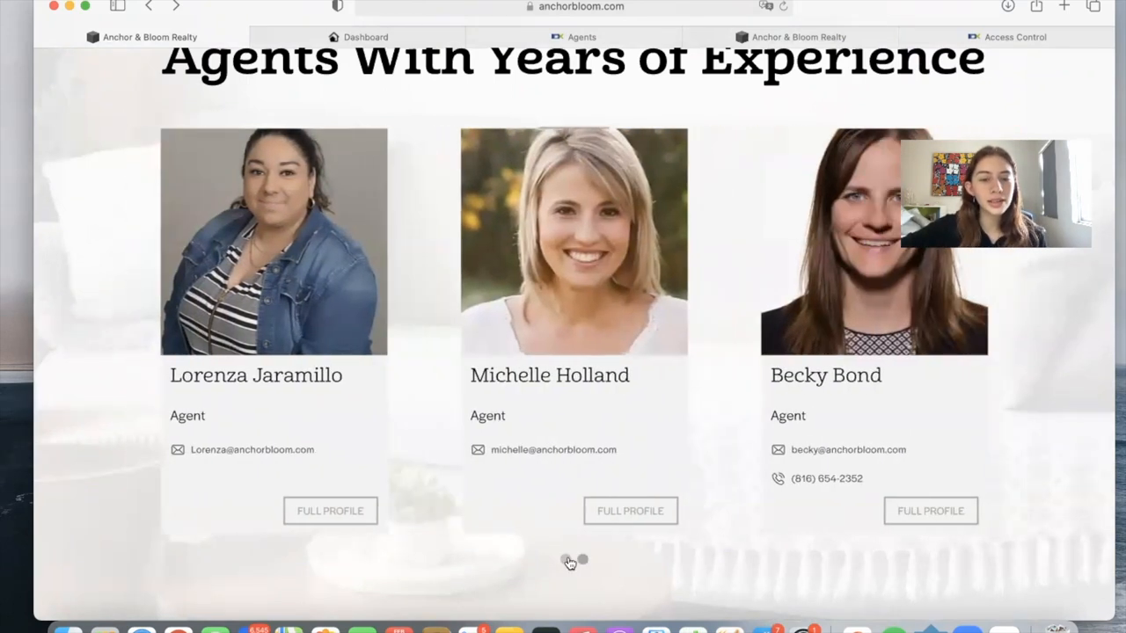
{"action": "left_click", "coordinate": [581, 559]}
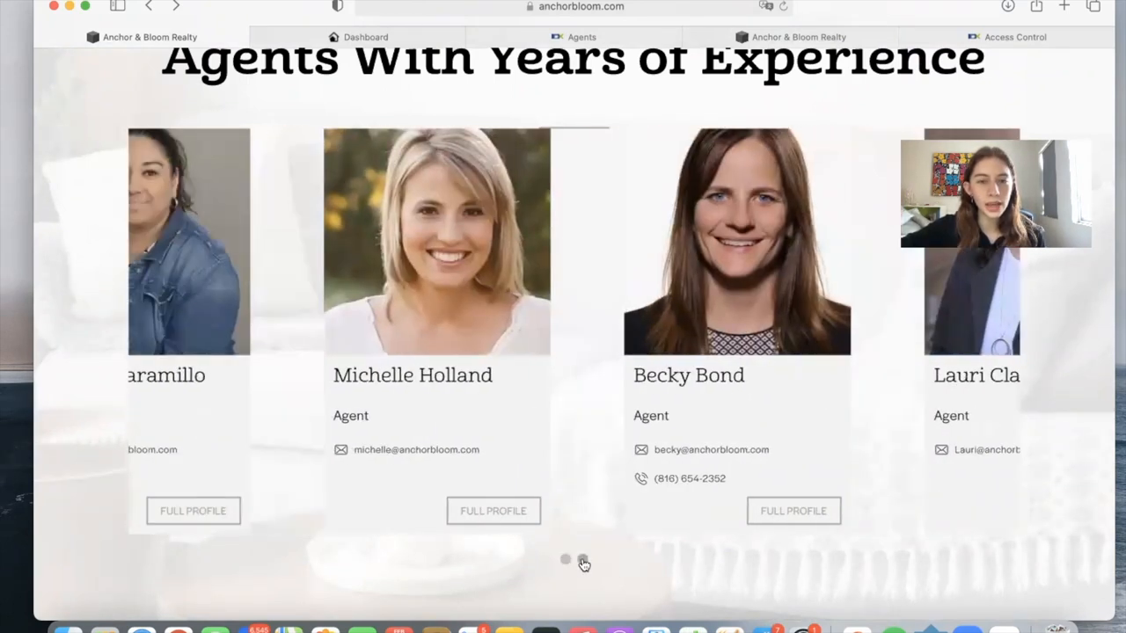
{"action": "left_click", "coordinate": [582, 558]}
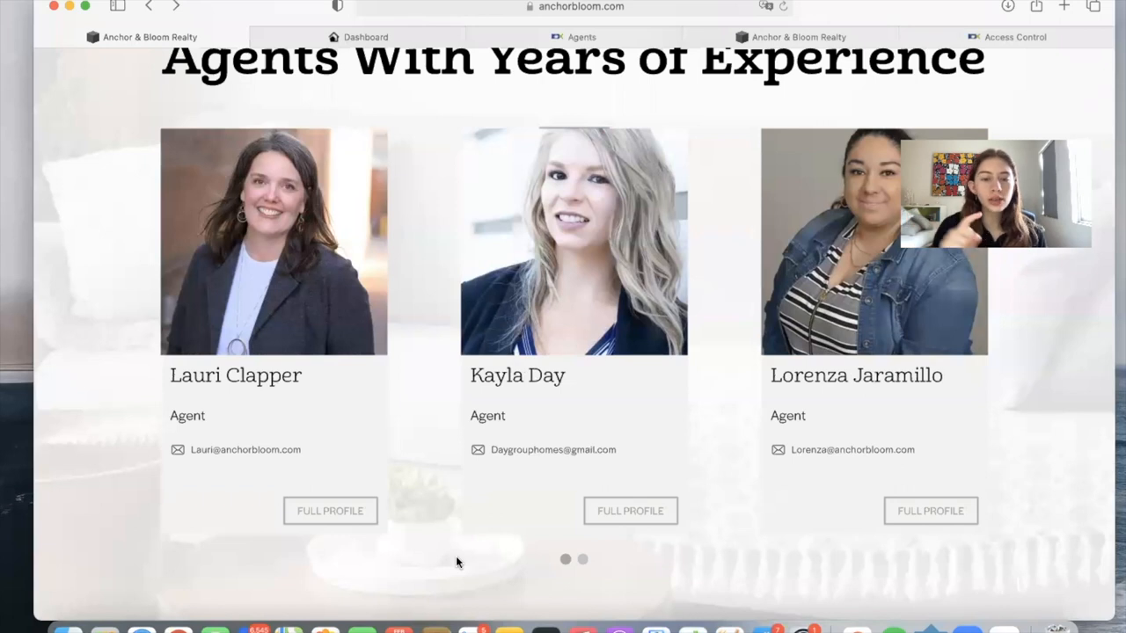
{"action": "left_click", "coordinate": [582, 559]}
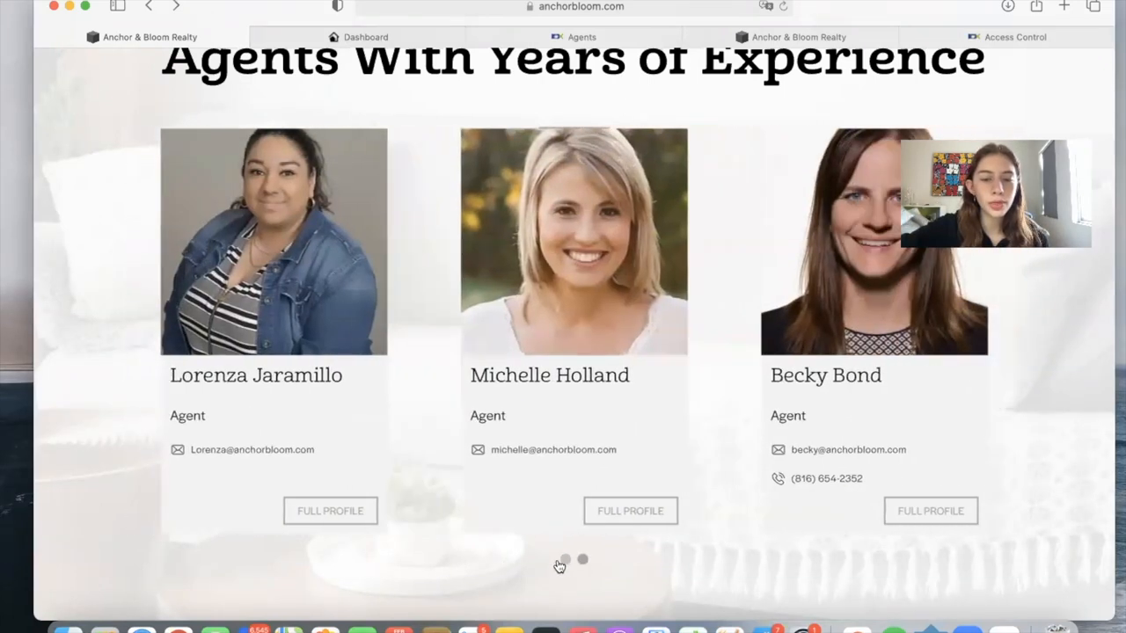
{"action": "left_click", "coordinate": [582, 559]}
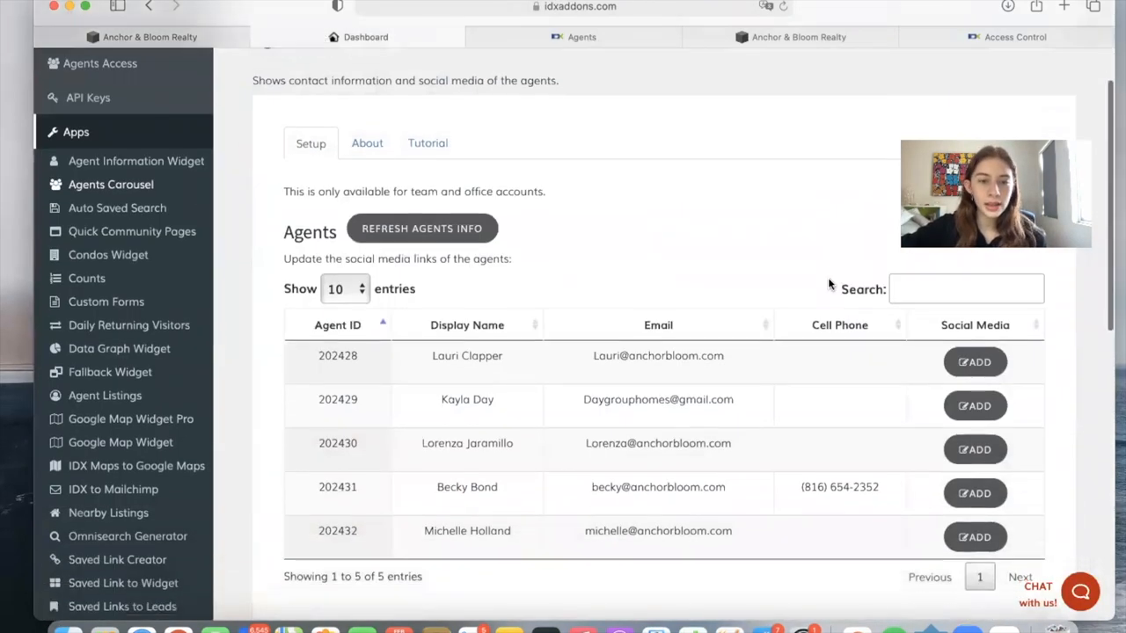
View the IDX Addons free sign-up options, then return to the Log In form
{"action": "scroll", "scroll_direction": "up", "scroll_amount": 3}
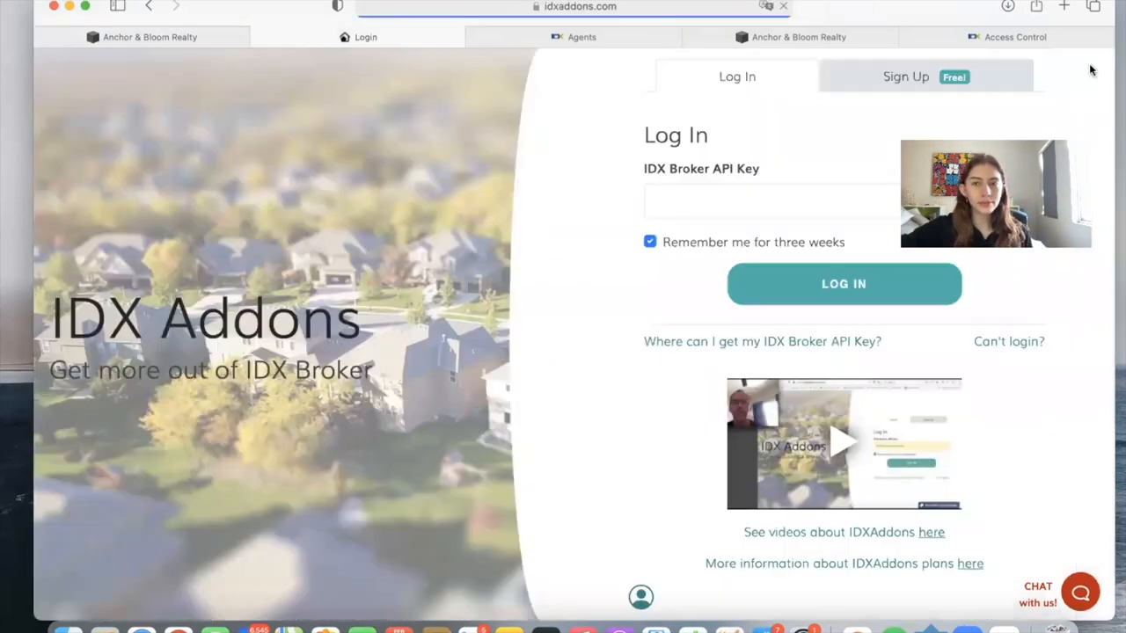
{"action": "left_click", "coordinate": [905, 76]}
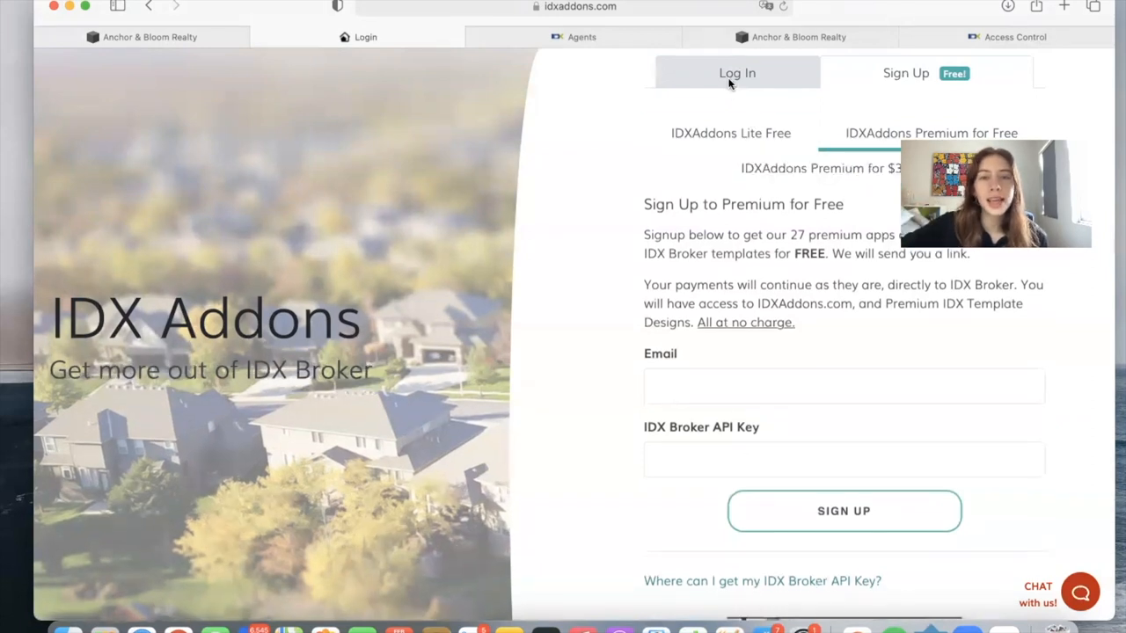
{"action": "left_click", "coordinate": [738, 73]}
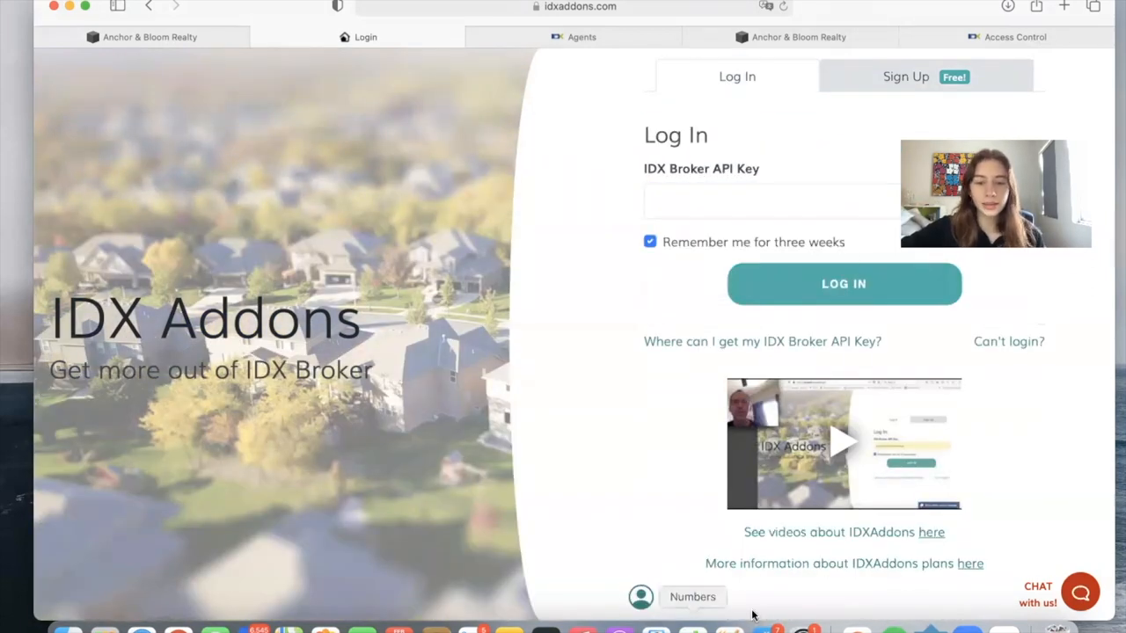
Log in with the IDX Broker API key and view the five listed agents
{"action": "left_click", "coordinate": [771, 200]}
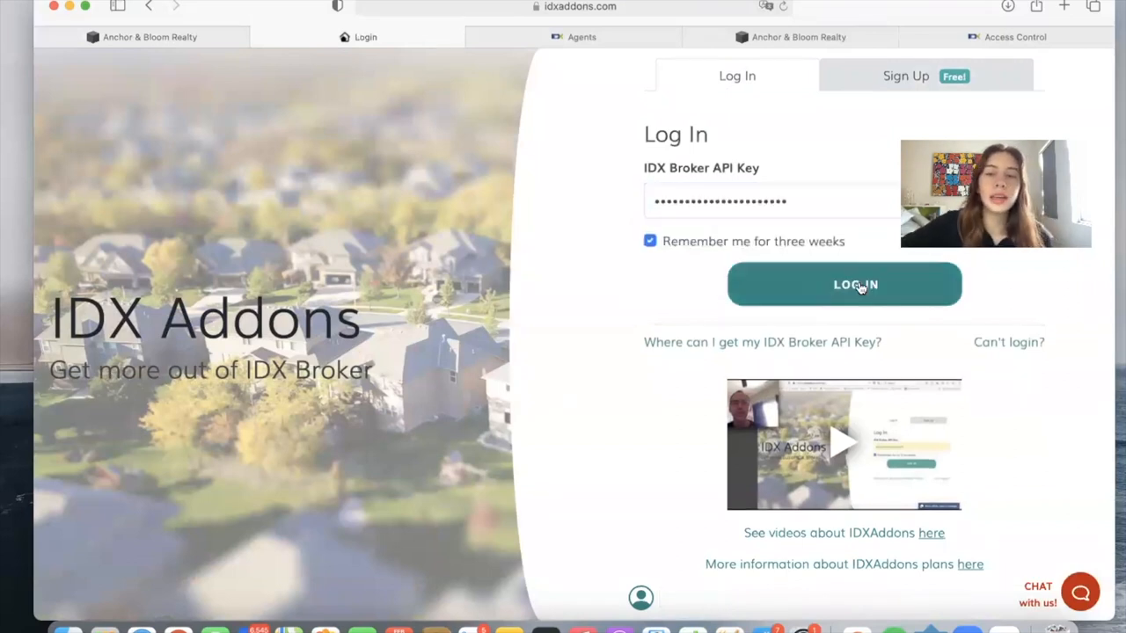
{"action": "left_click", "coordinate": [844, 284]}
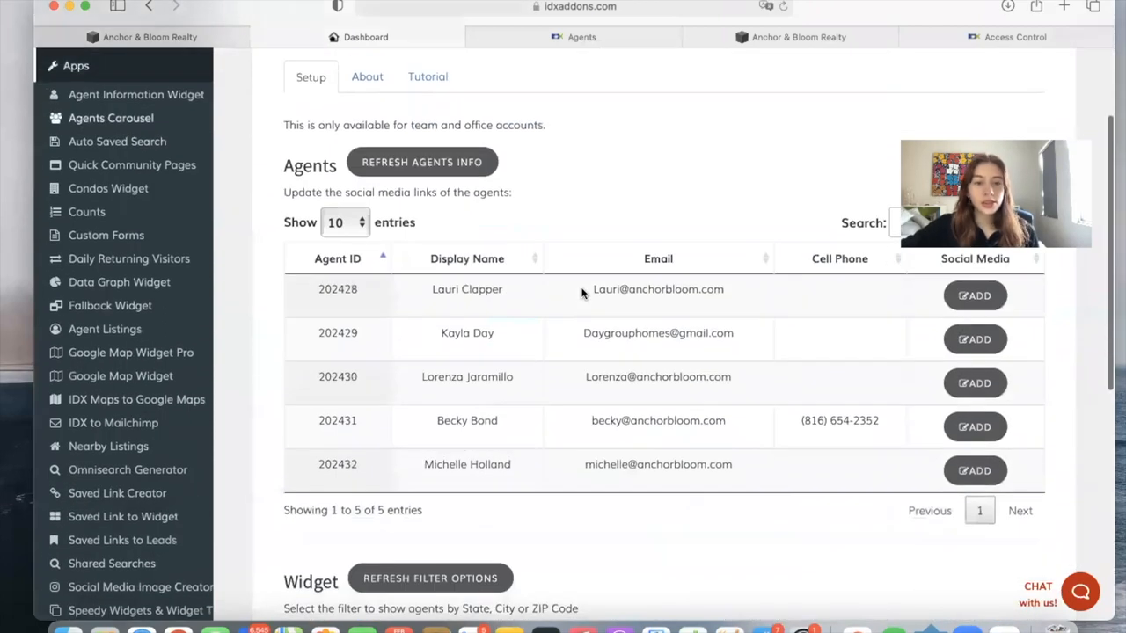
{"action": "scroll", "scroll_direction": "down", "scroll_amount": 3}
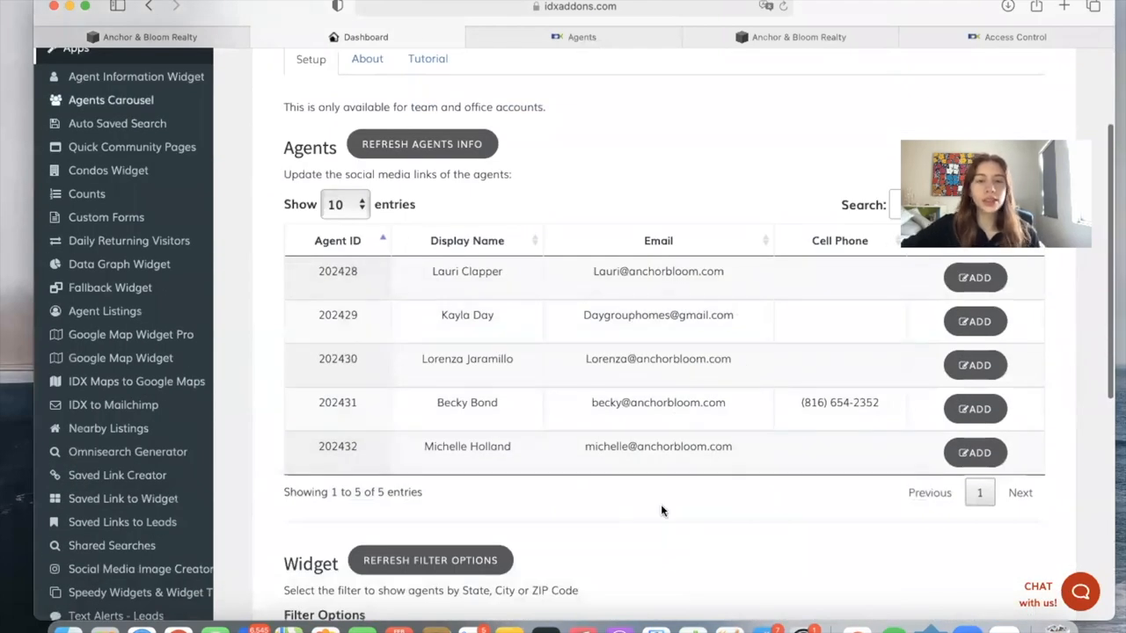
{"action": "scroll", "scroll_direction": "up", "scroll_amount": 3}
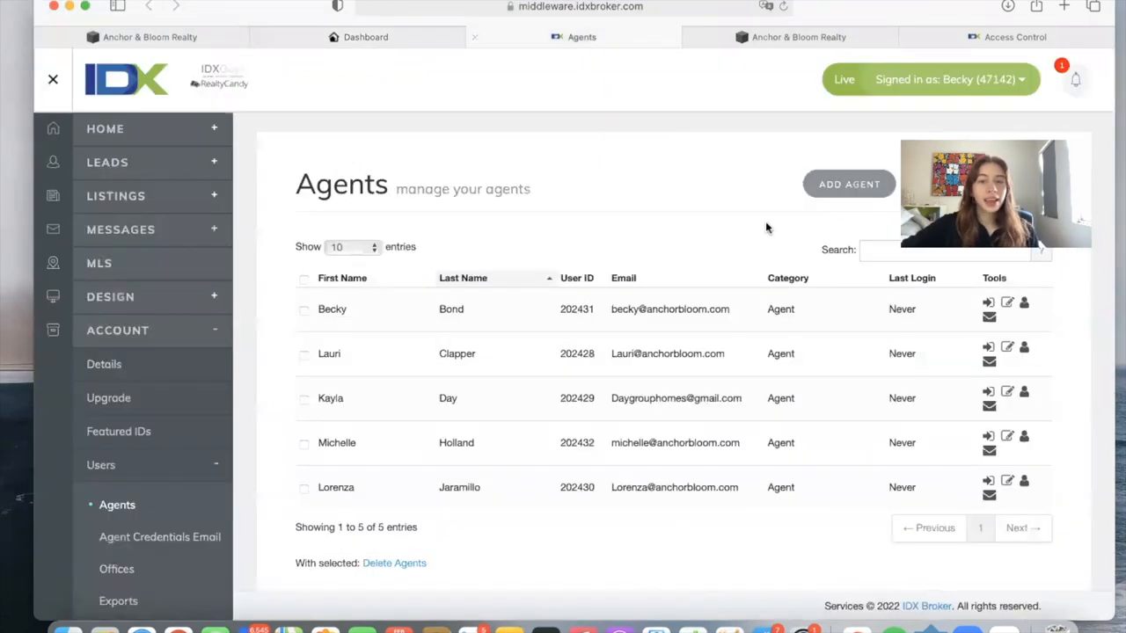
{"action": "mouse_move", "coordinate": [660, 462]}
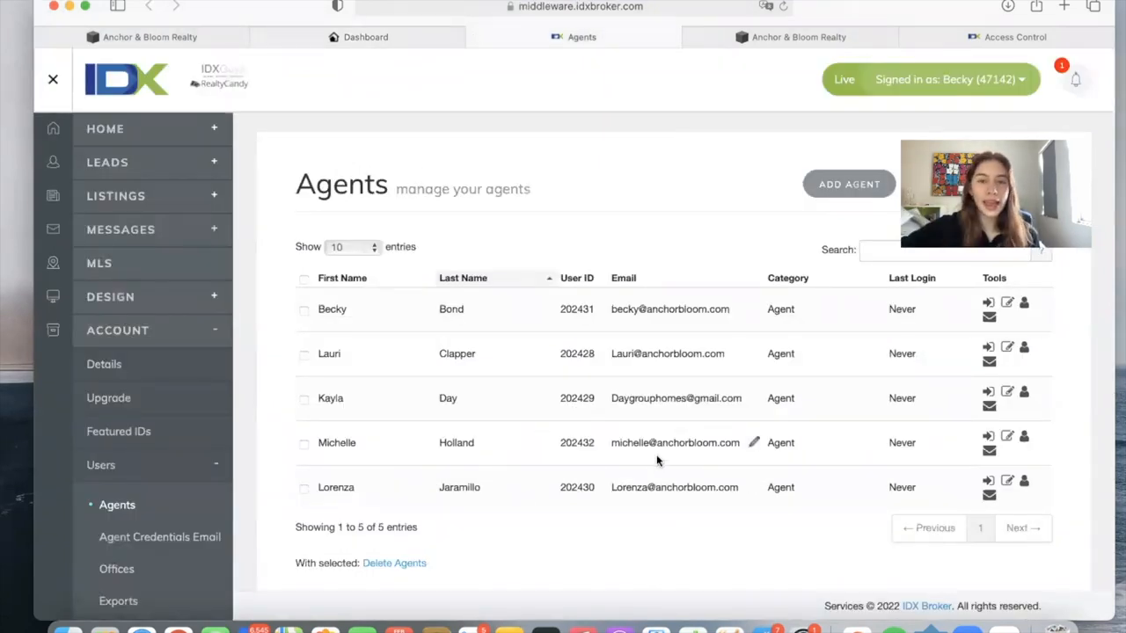
{"action": "mouse_move", "coordinate": [661, 353]}
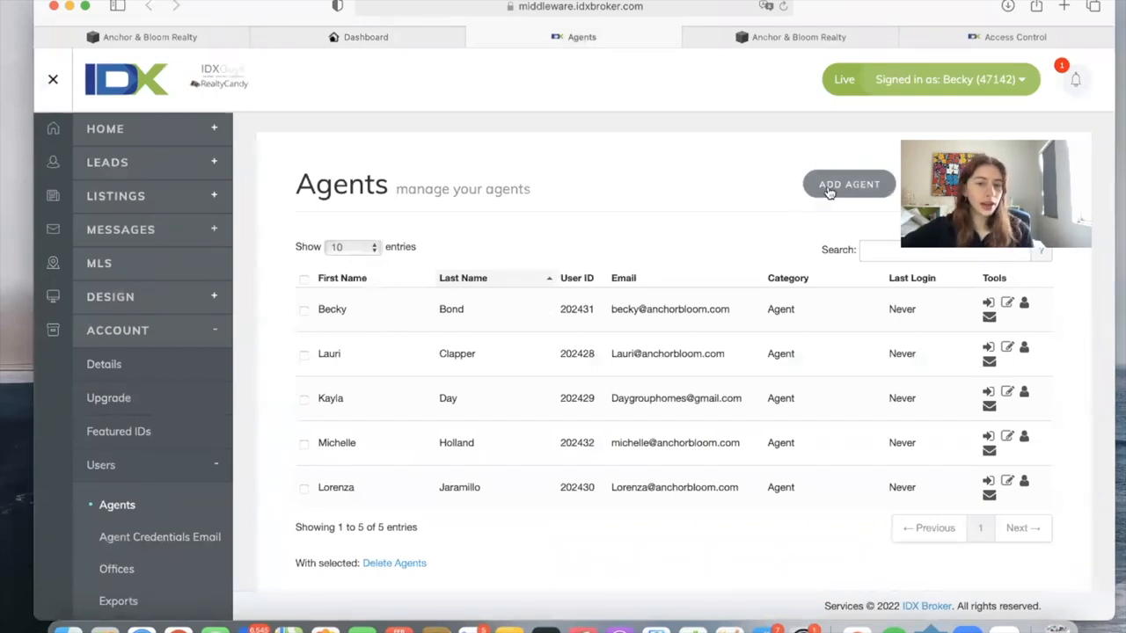
{"action": "mouse_move", "coordinate": [673, 145]}
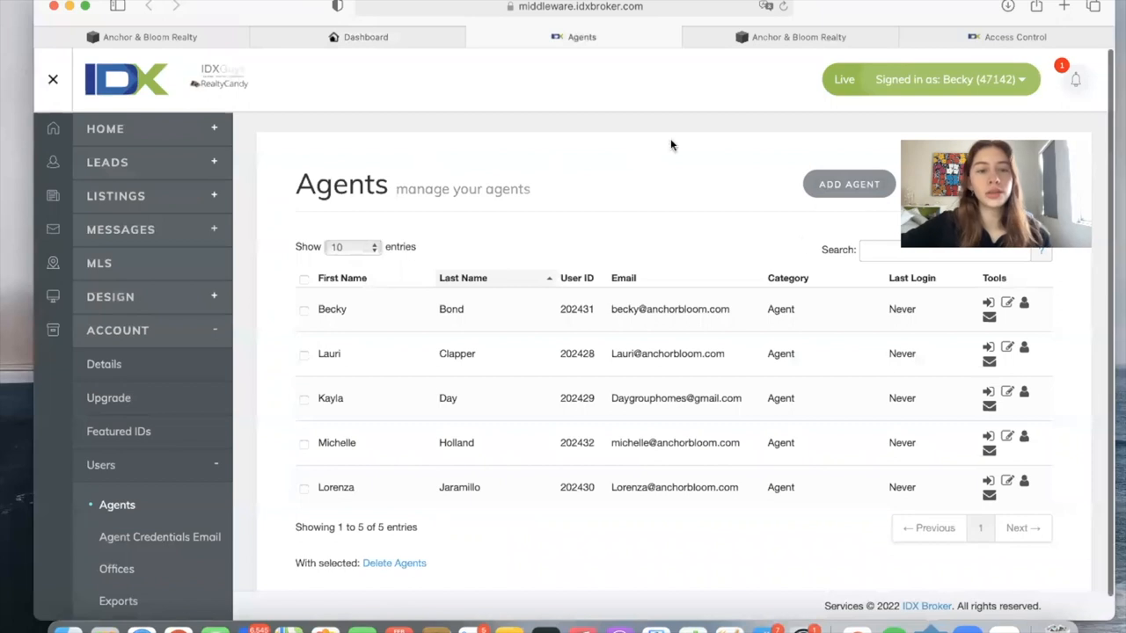
{"action": "mouse_move", "coordinate": [552, 205]}
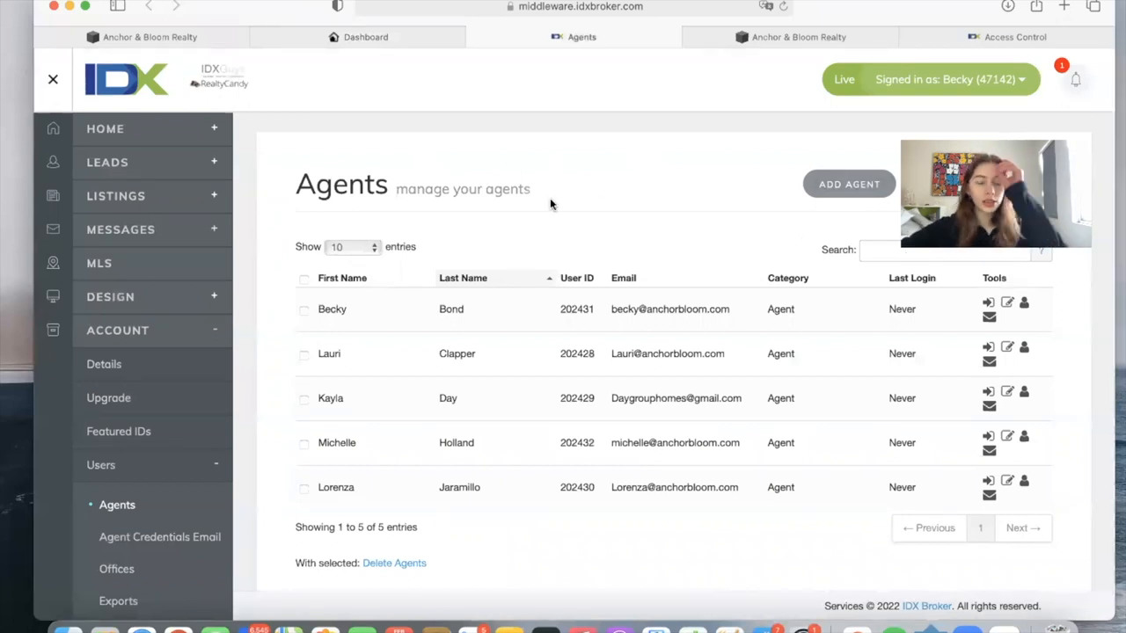
{"action": "mouse_move", "coordinate": [525, 217]}
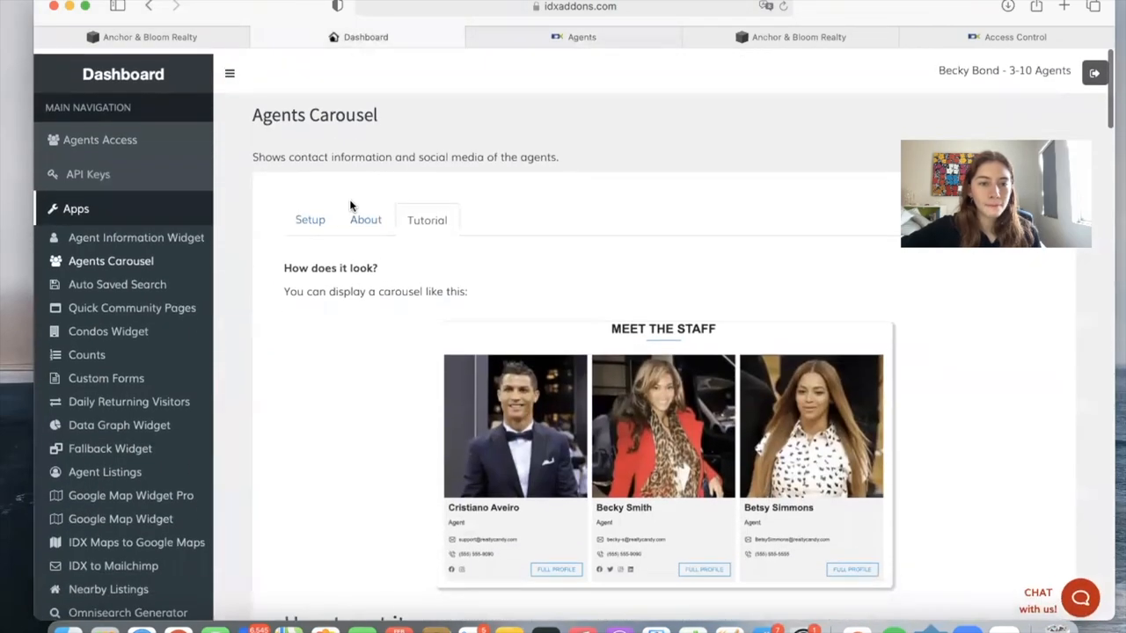
{"action": "left_click", "coordinate": [309, 220]}
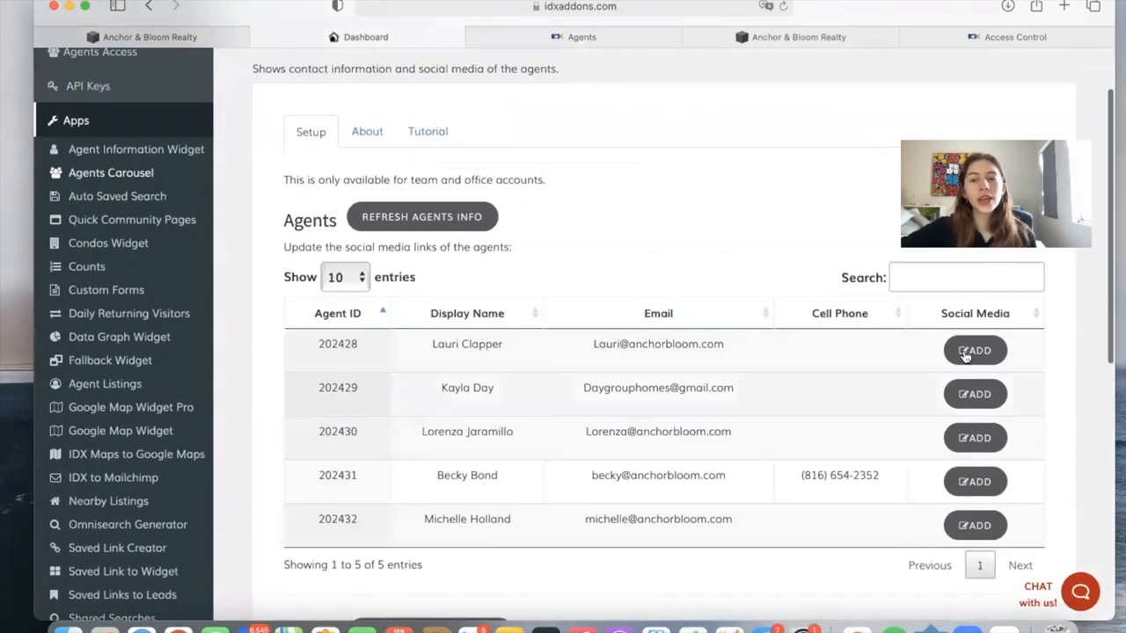
{"action": "left_click", "coordinate": [974, 437]}
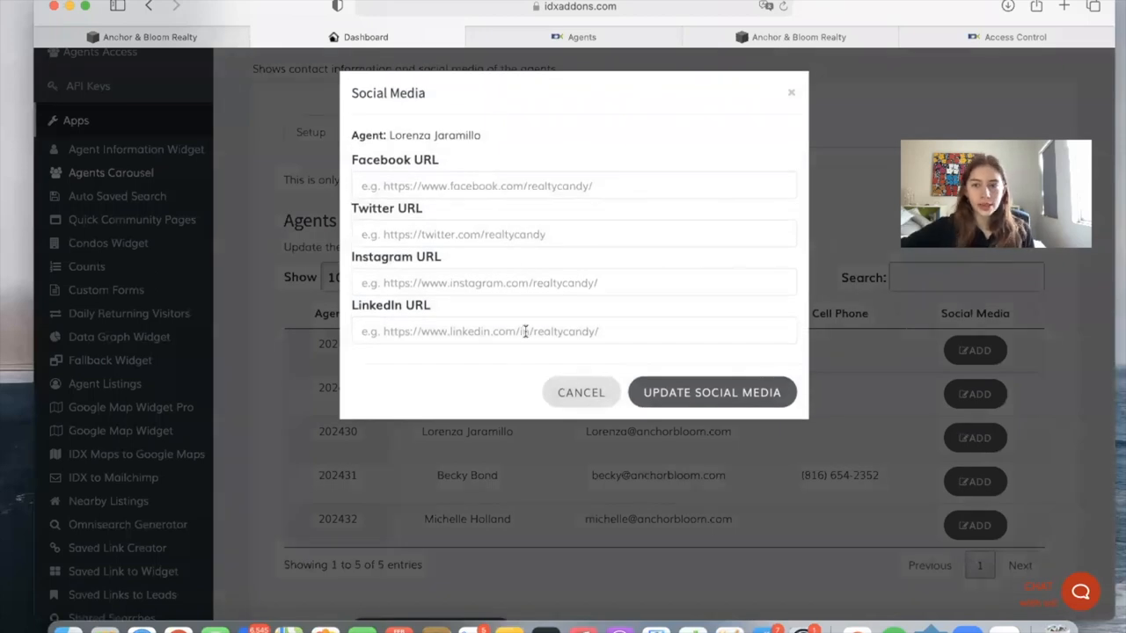
{"action": "left_click", "coordinate": [791, 91]}
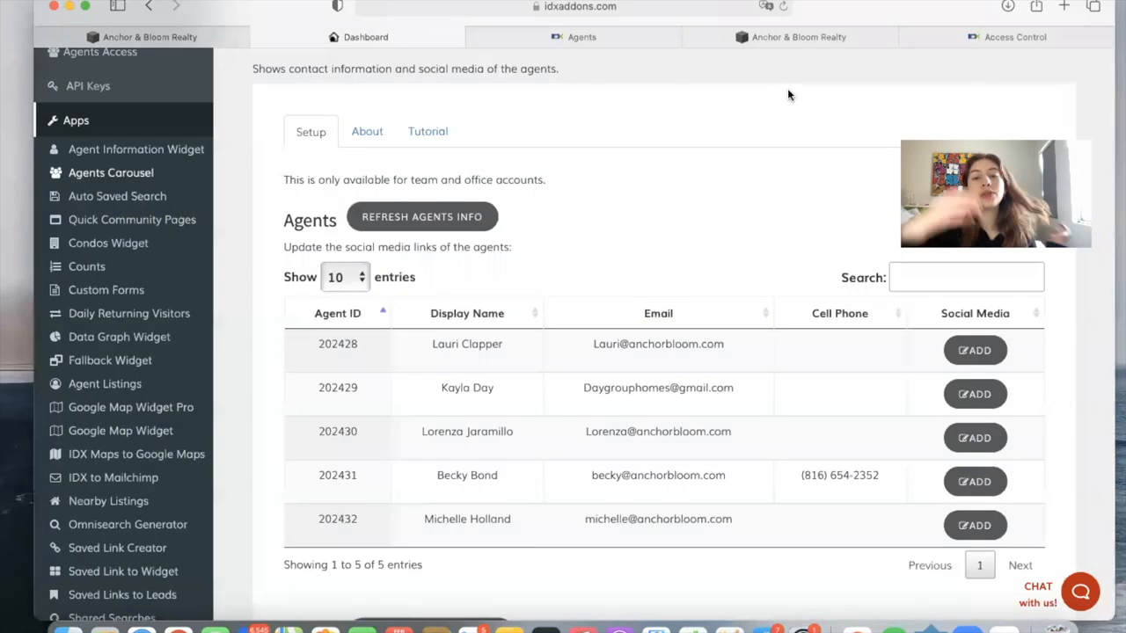
{"action": "left_click", "coordinate": [427, 131]}
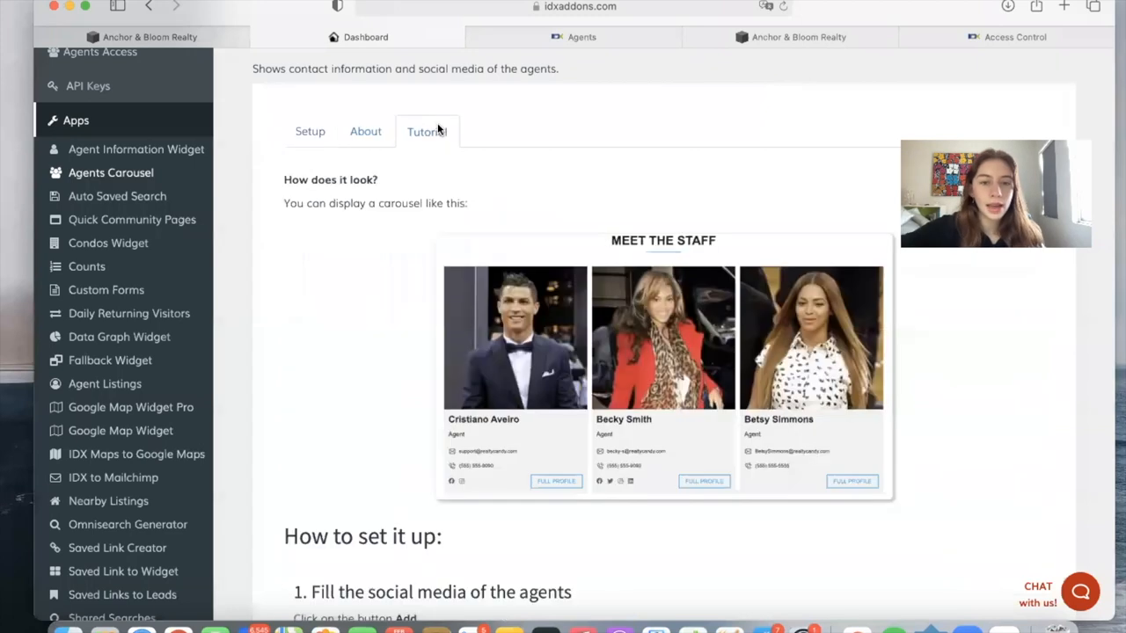
{"action": "mouse_move", "coordinate": [629, 485]}
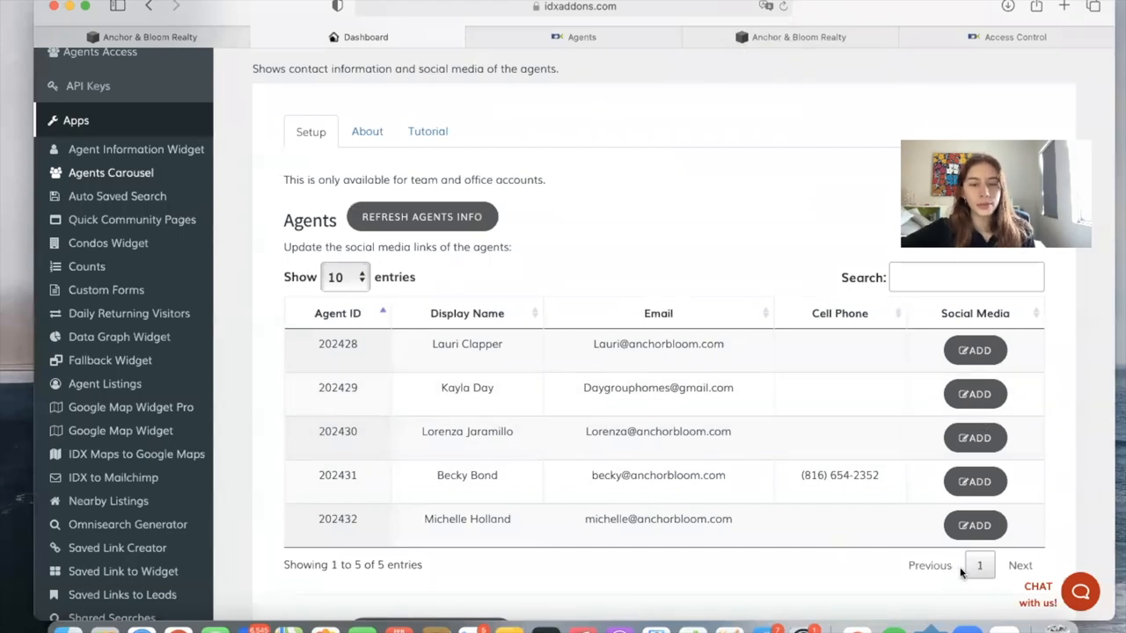
Glance at the realty website and scroll down to the Widget section
{"action": "scroll", "scroll_direction": "down", "scroll_amount": 3}
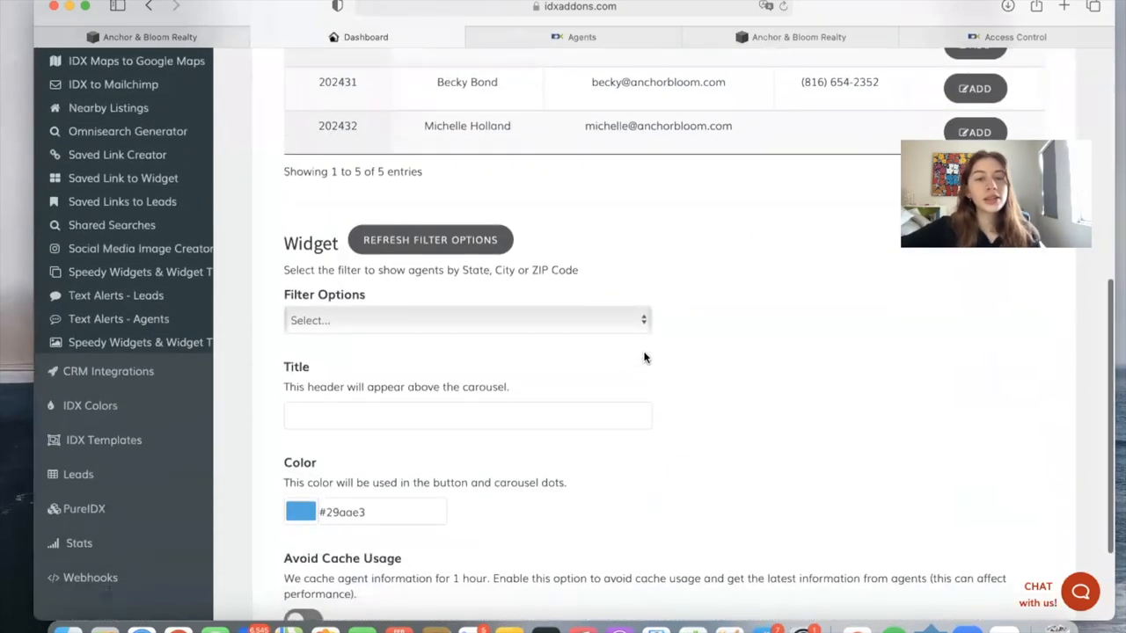
{"action": "left_click", "coordinate": [467, 319]}
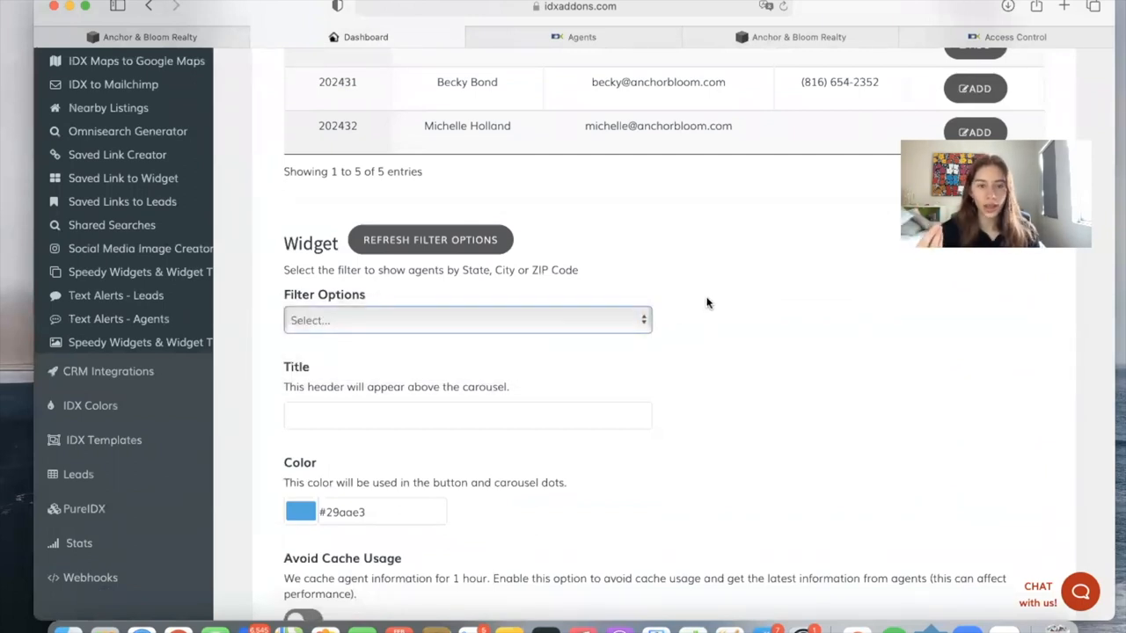
{"action": "left_click", "coordinate": [467, 415]}
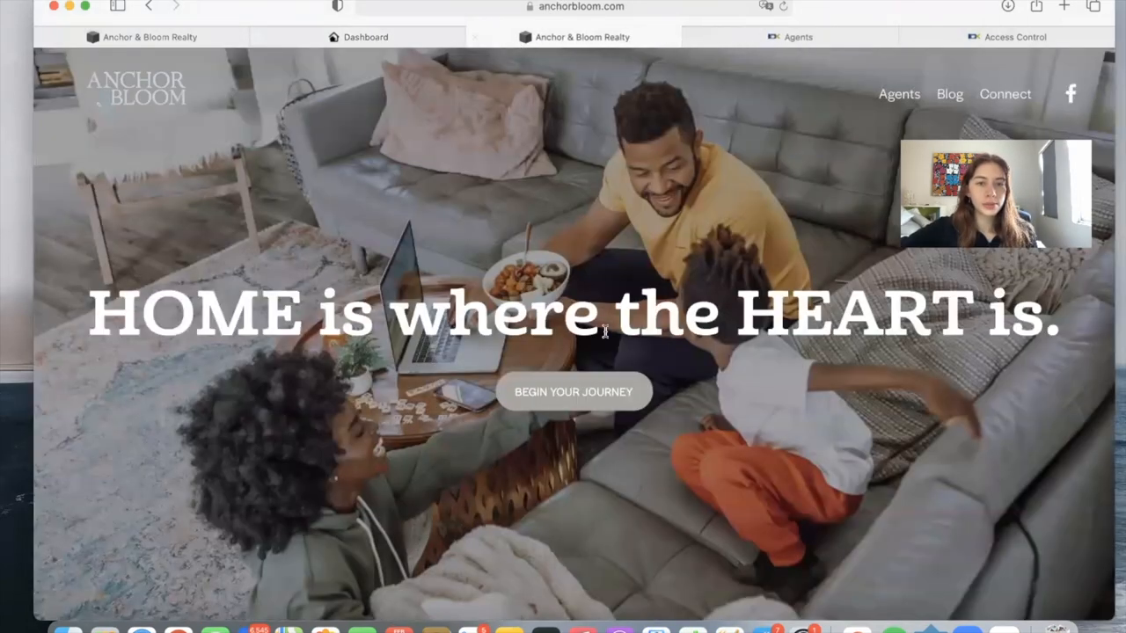
{"action": "scroll", "scroll_direction": "down", "scroll_amount": 3}
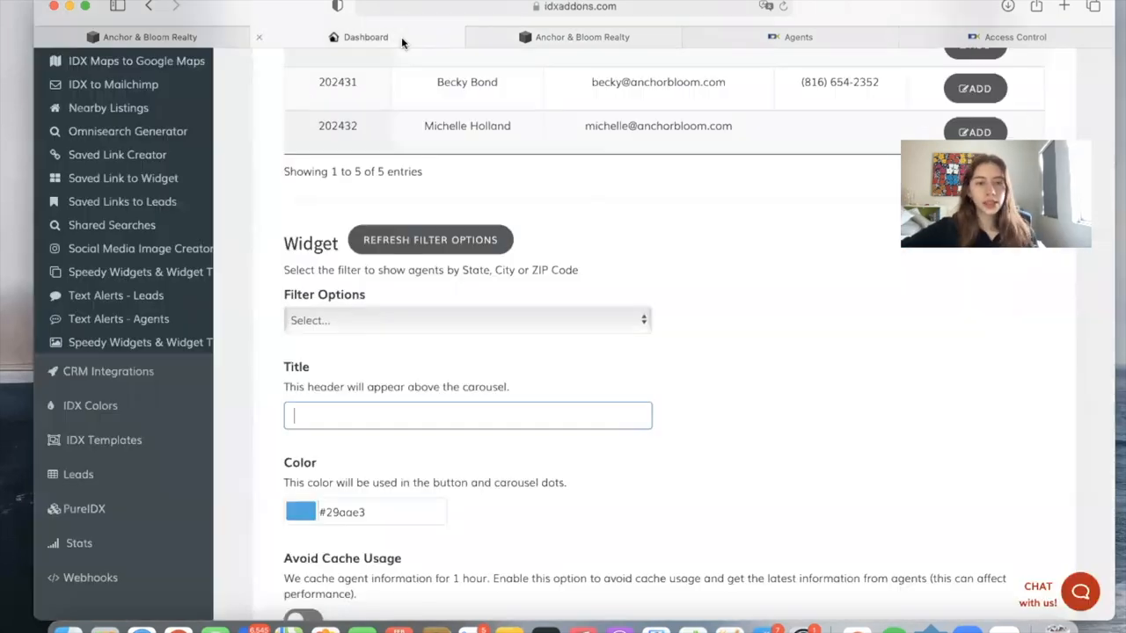
{"action": "scroll", "scroll_direction": "down", "scroll_amount": 3}
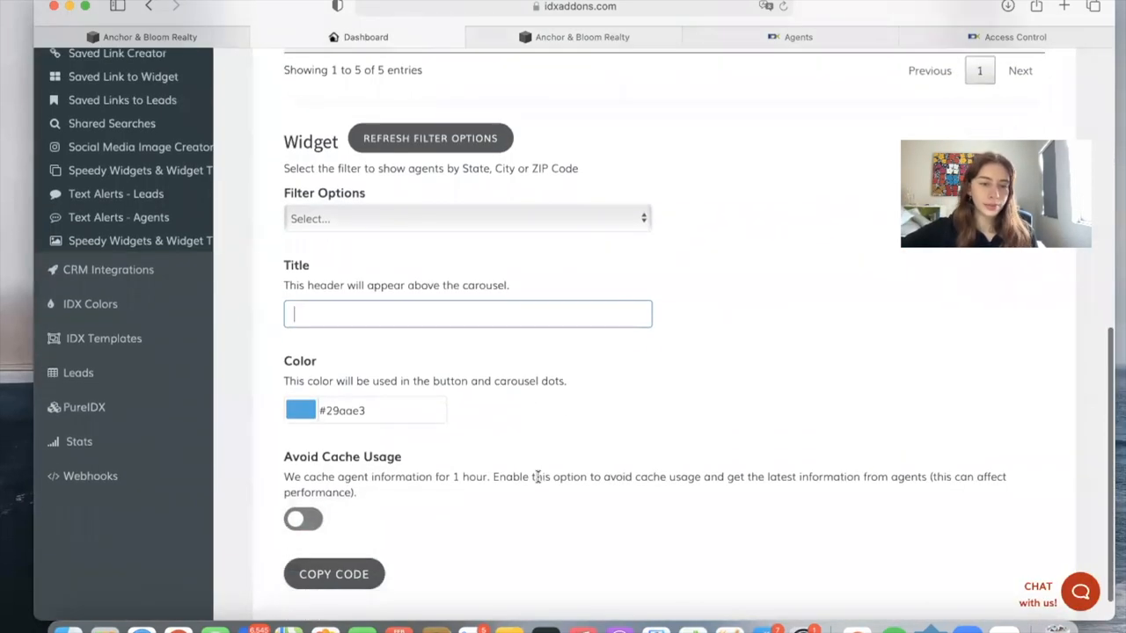
{"action": "scroll", "scroll_direction": "down", "scroll_amount": 3}
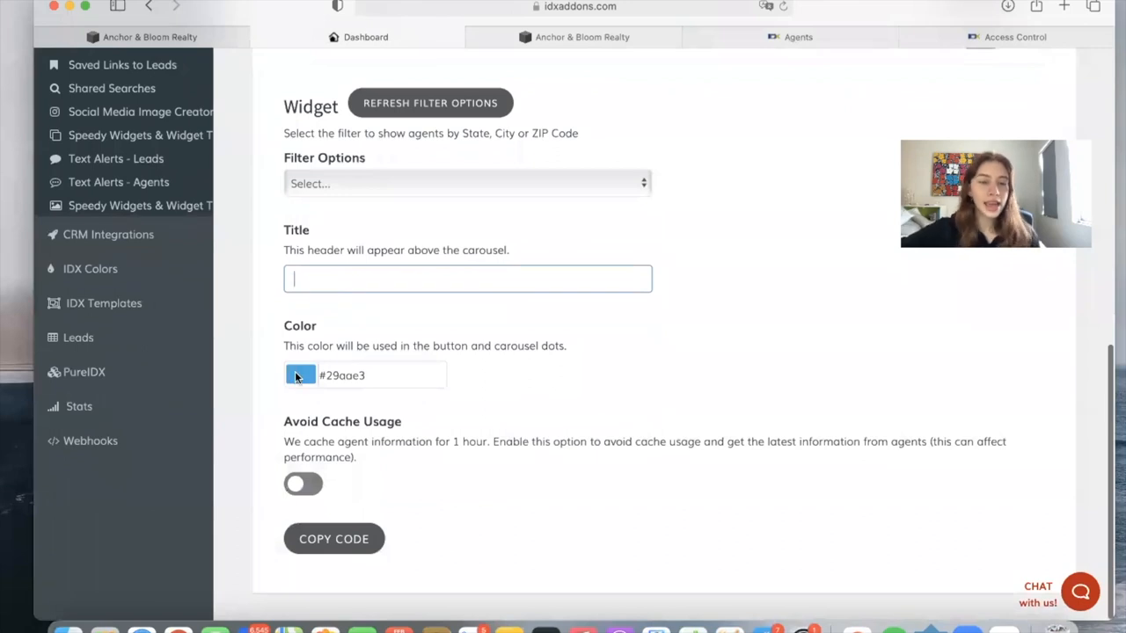
{"action": "mouse_move", "coordinate": [416, 343]}
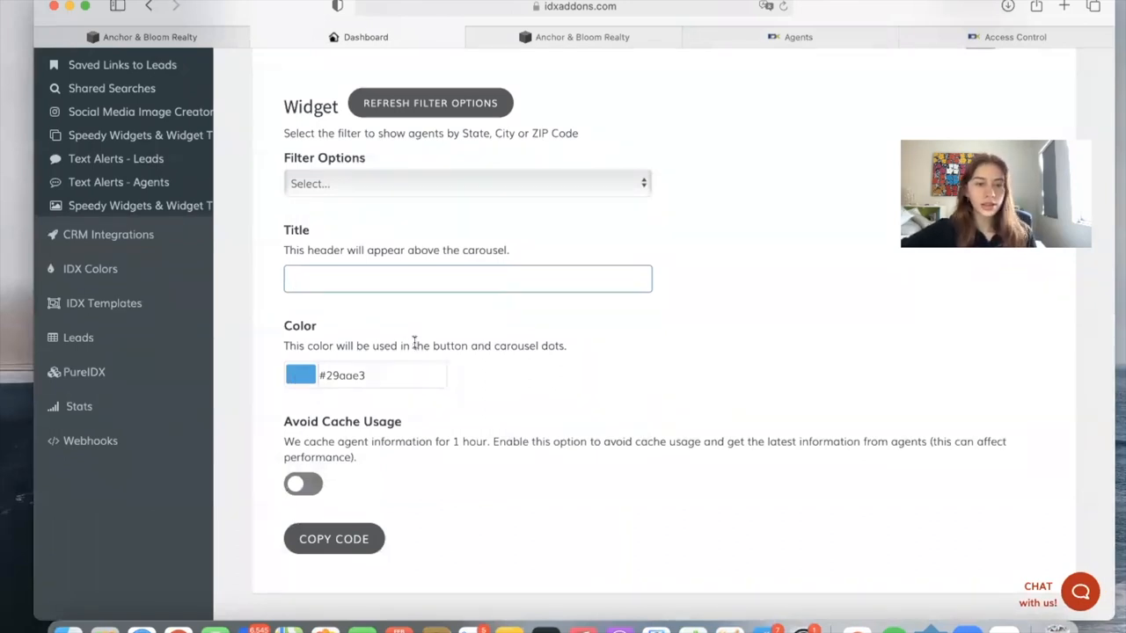
Set the carousel color to gray #919191, copy the embed code, and dismiss the notice
{"action": "left_click", "coordinate": [300, 375]}
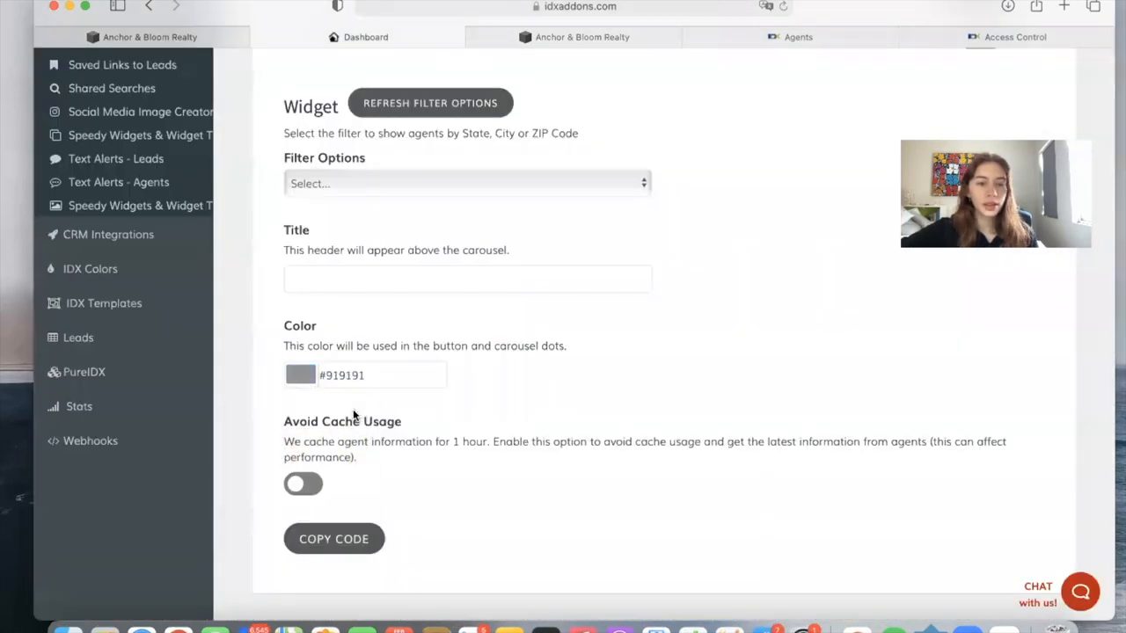
{"action": "left_click", "coordinate": [333, 539]}
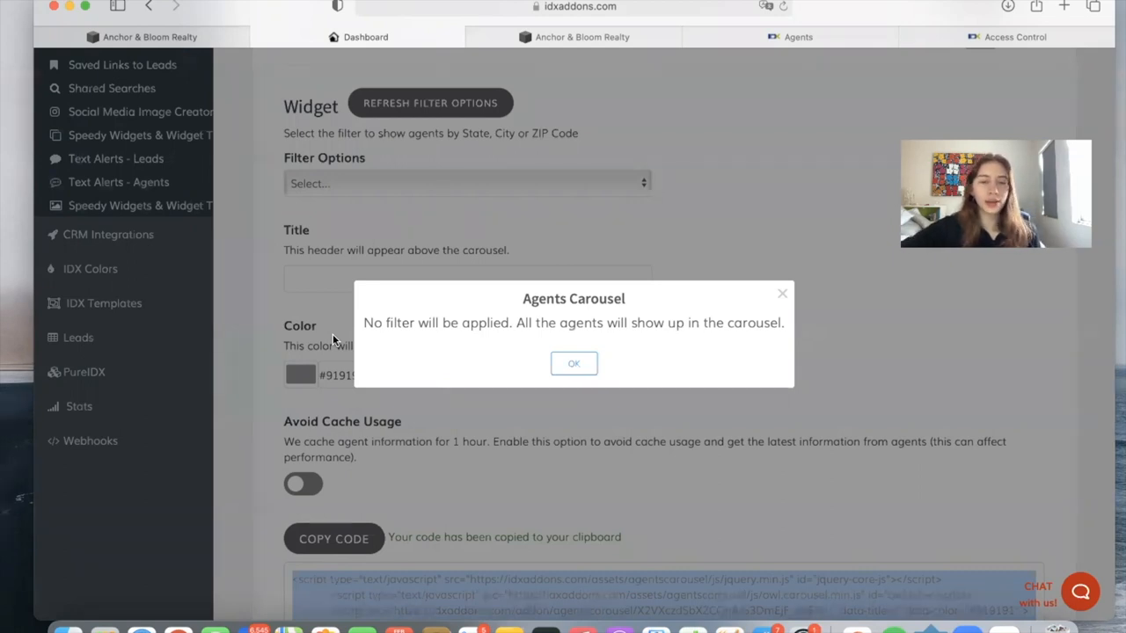
{"action": "left_click", "coordinate": [574, 363]}
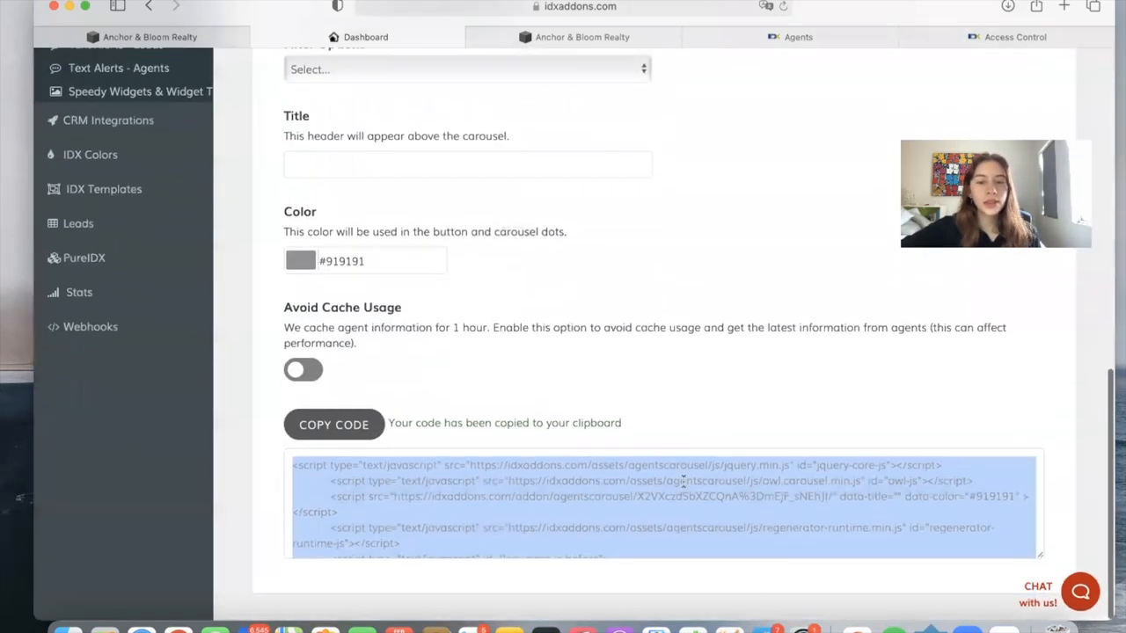
Copy the gray carousel's embed code again and dismiss the no-filter notice
{"action": "left_click", "coordinate": [334, 424]}
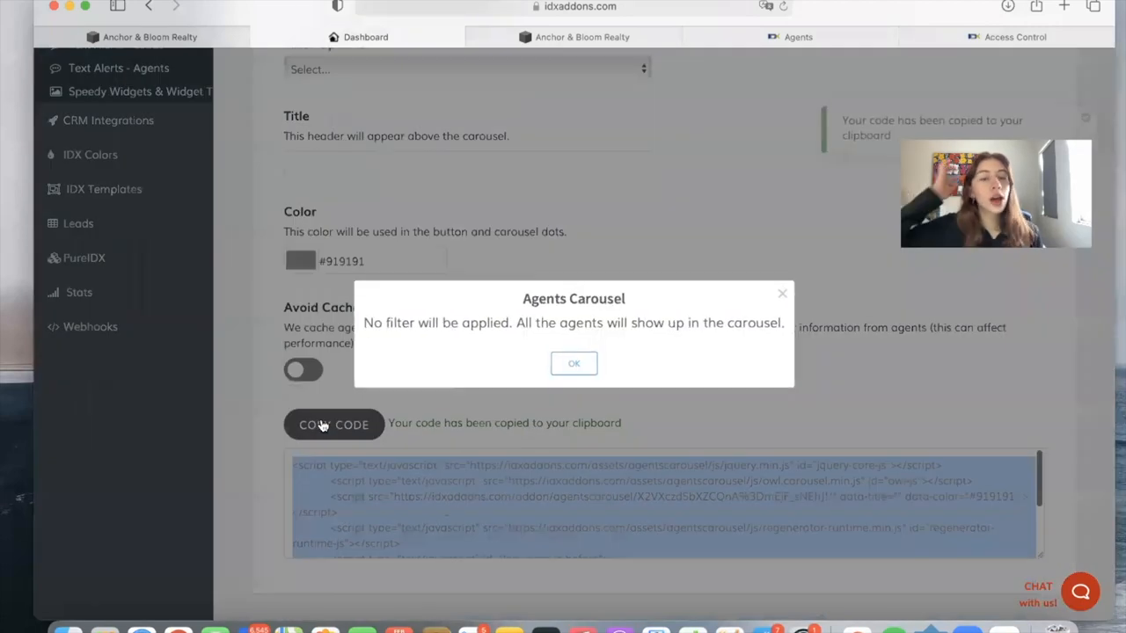
{"action": "mouse_move", "coordinate": [575, 245]}
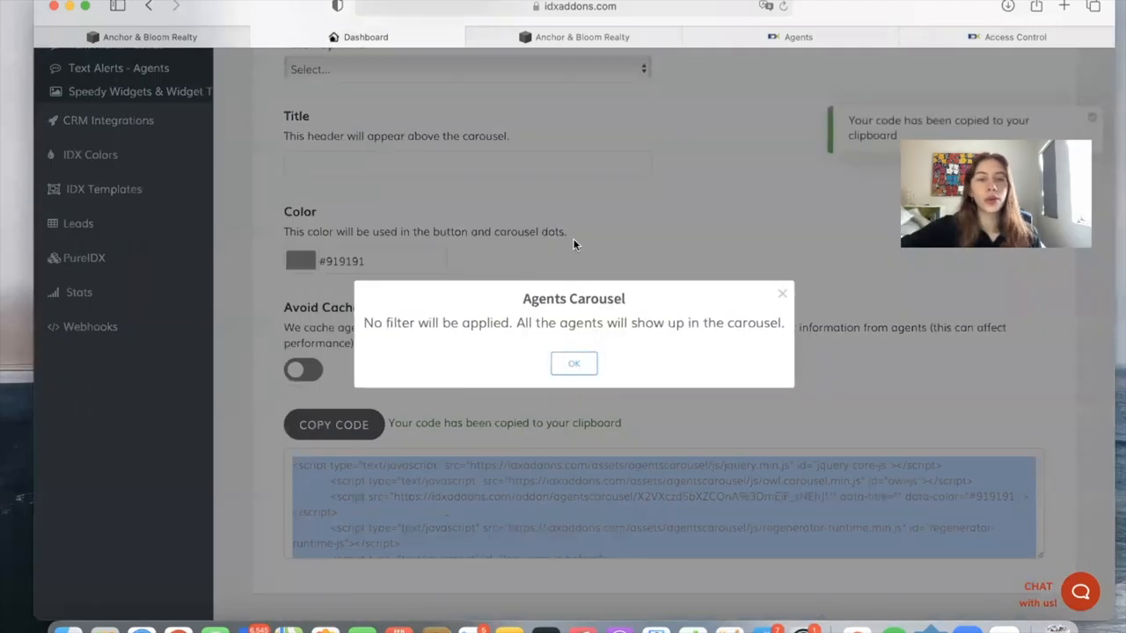
{"action": "left_click", "coordinate": [574, 363]}
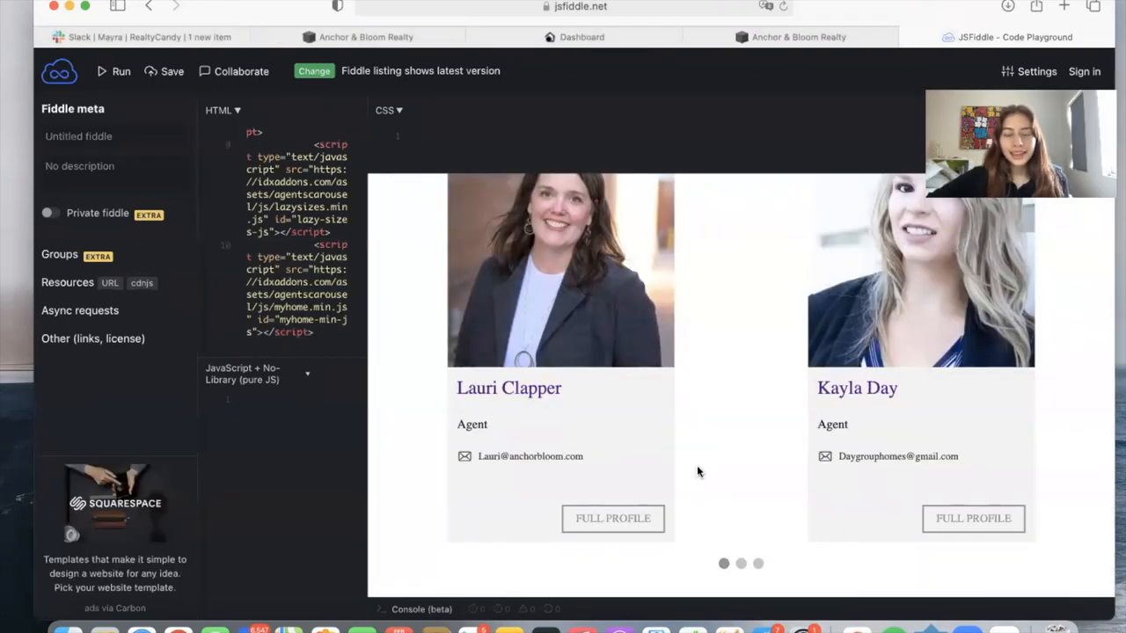
{"action": "mouse_move", "coordinate": [843, 389]}
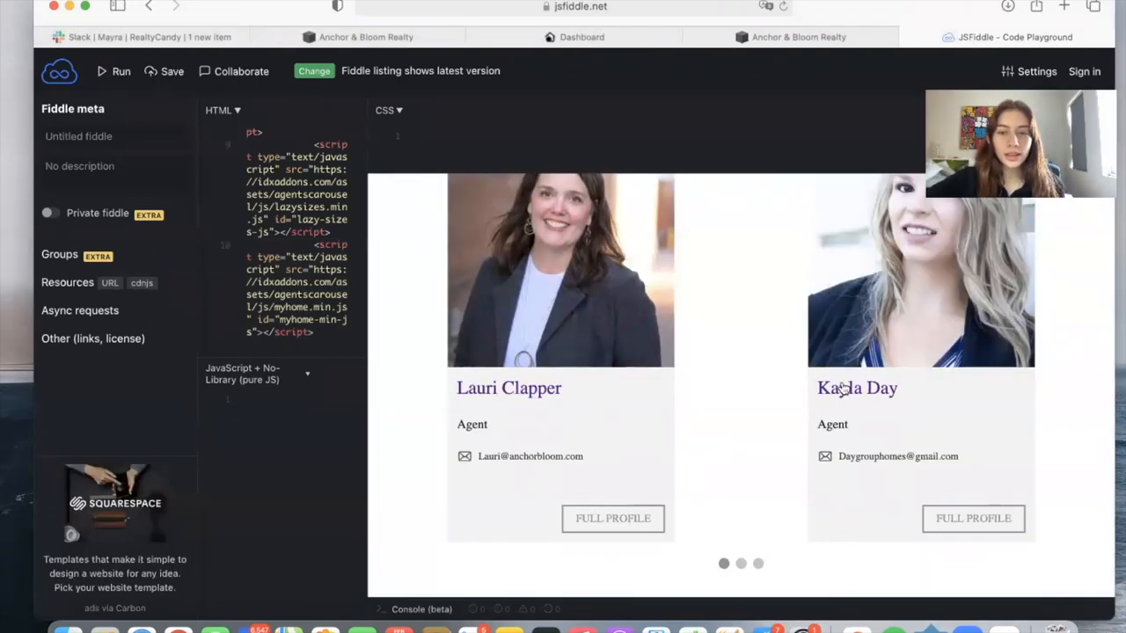
{"action": "mouse_move", "coordinate": [509, 388]}
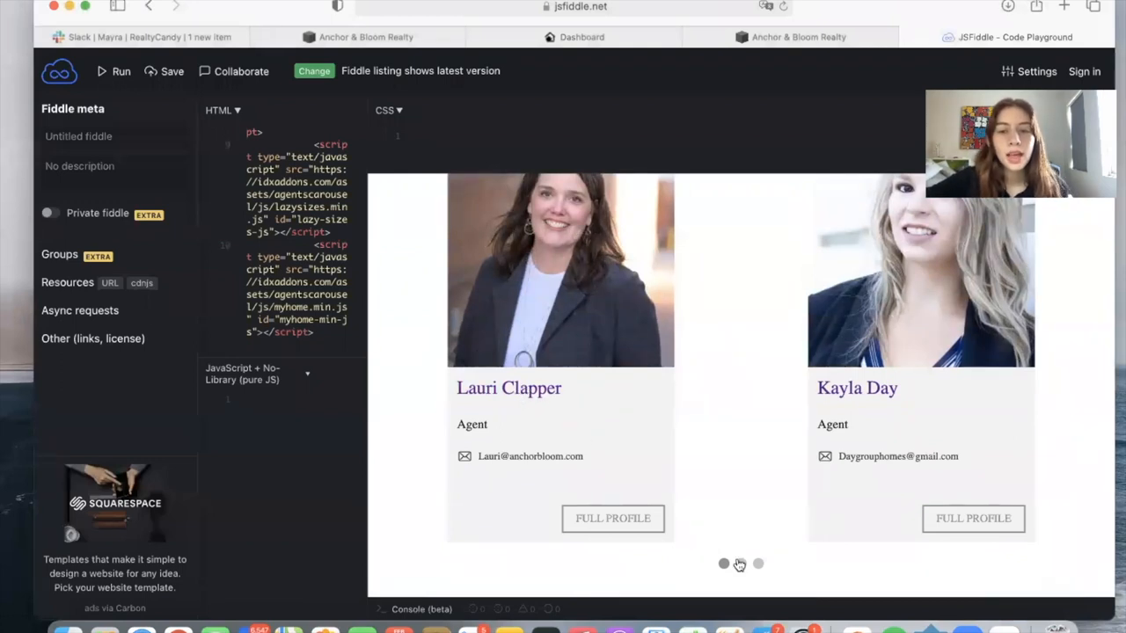
{"action": "left_click", "coordinate": [612, 518]}
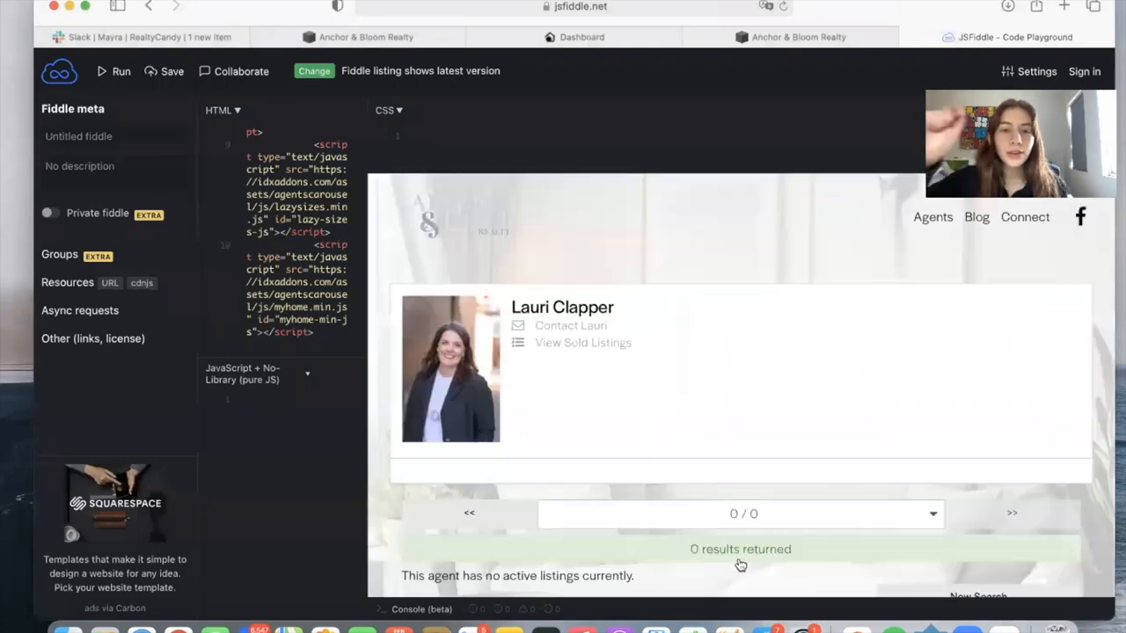
{"action": "scroll", "scroll_direction": "down", "scroll_amount": 3}
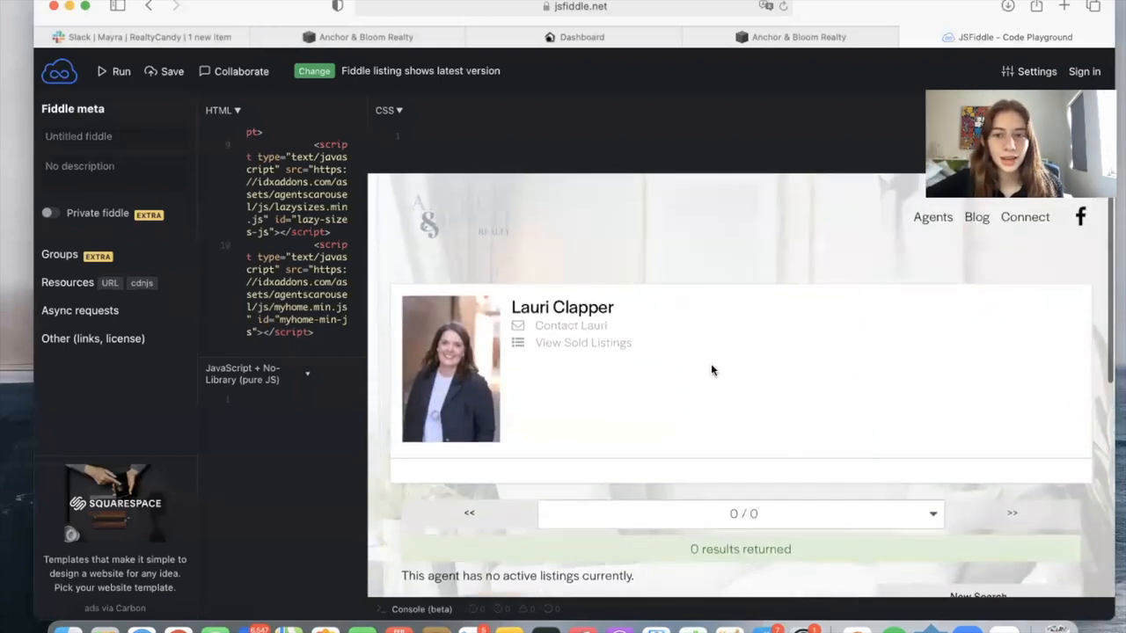
{"action": "scroll", "scroll_direction": "down", "scroll_amount": 3}
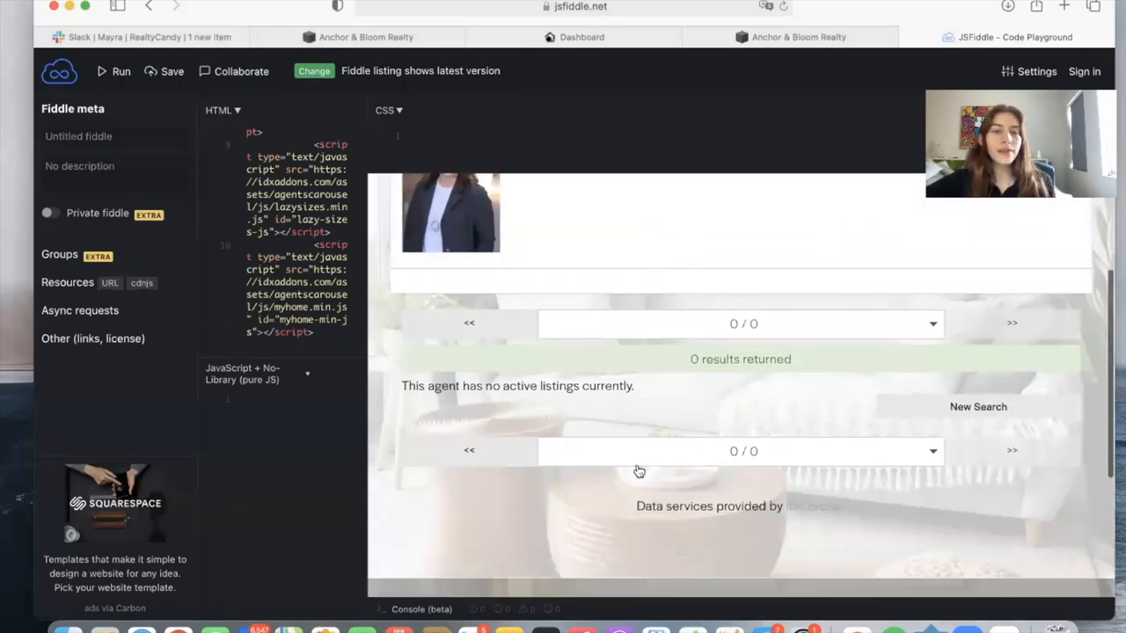
{"action": "left_click", "coordinate": [120, 72]}
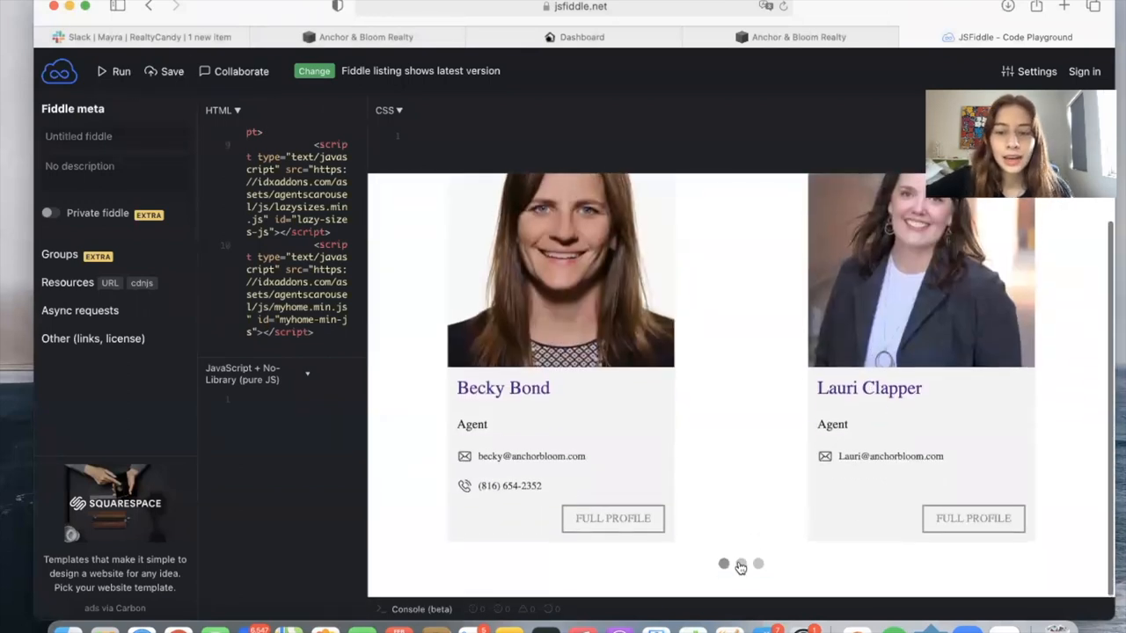
{"action": "left_click", "coordinate": [759, 564]}
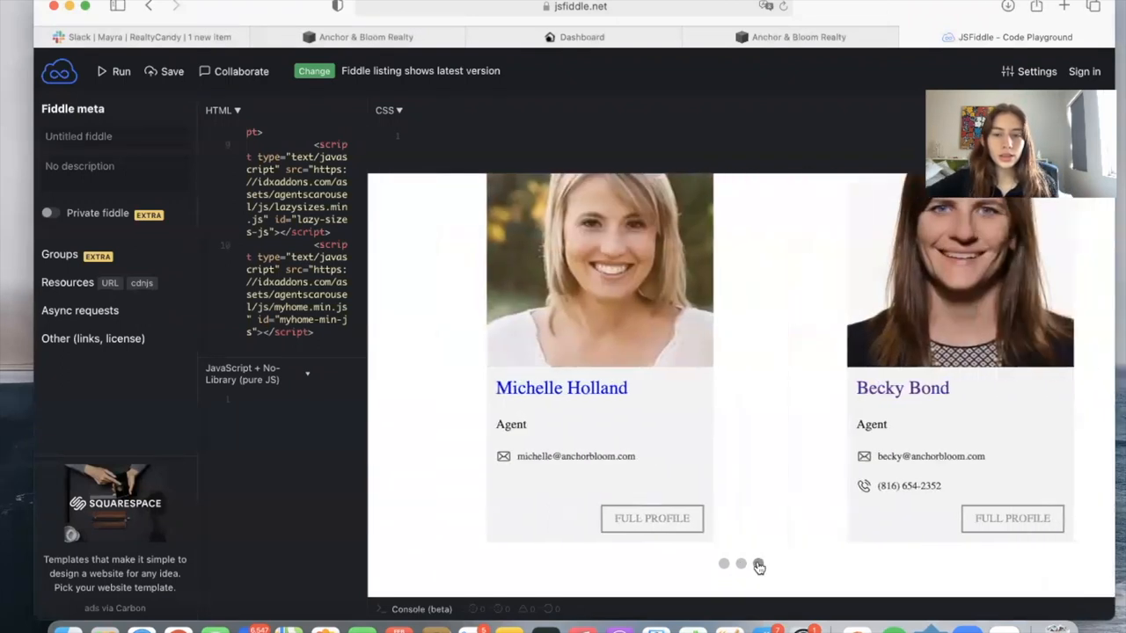
{"action": "left_click", "coordinate": [722, 564]}
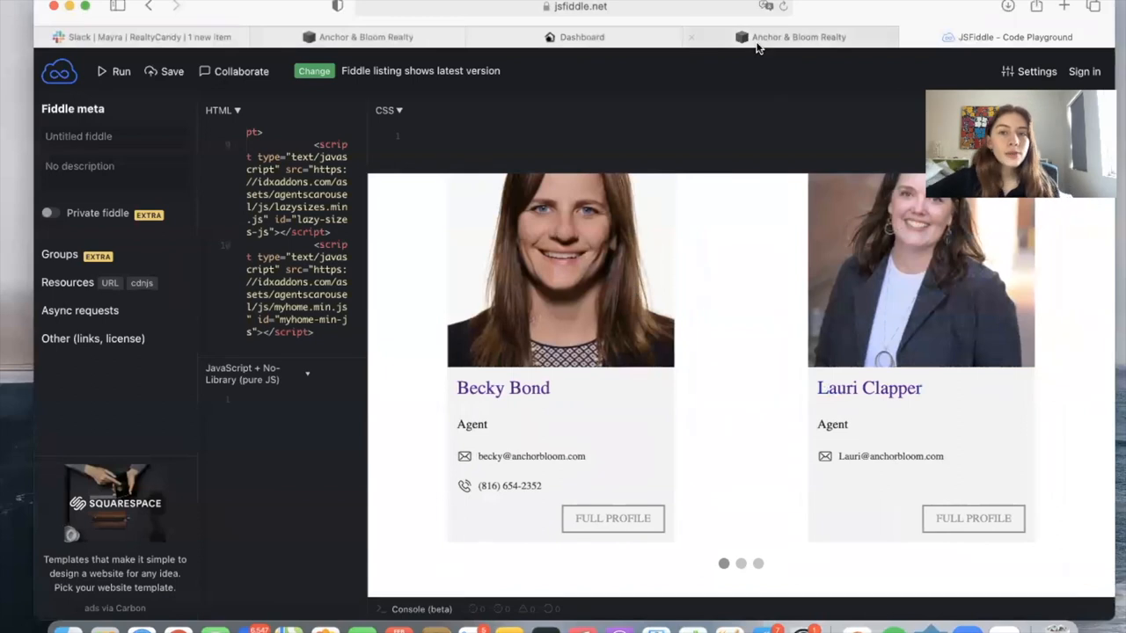
{"action": "left_click", "coordinate": [797, 37]}
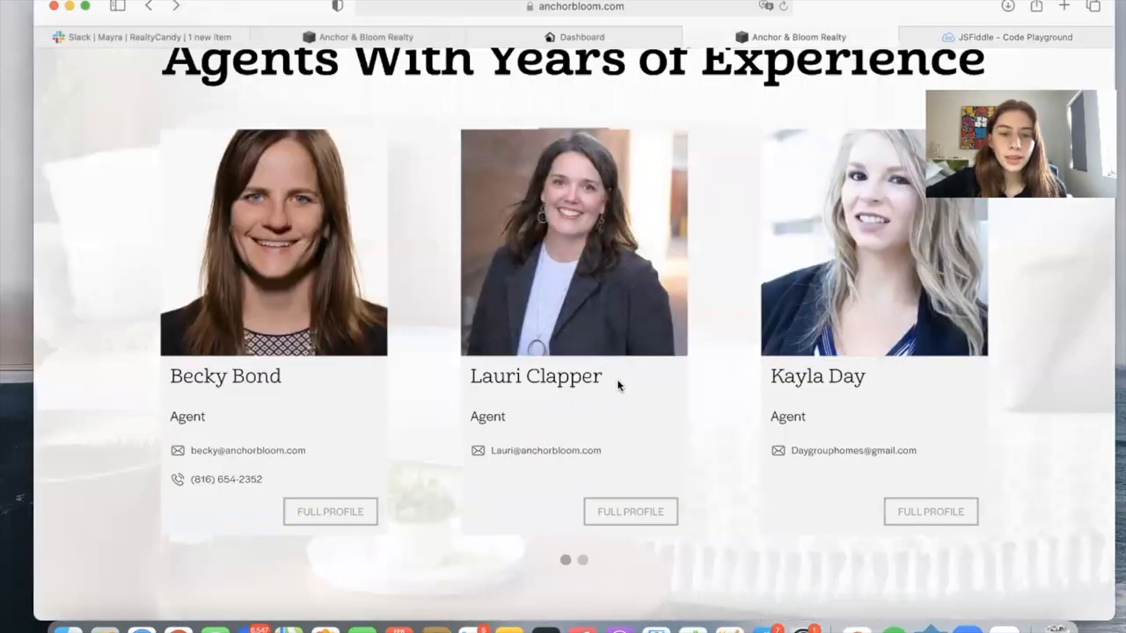
{"action": "left_click", "coordinate": [1007, 37]}
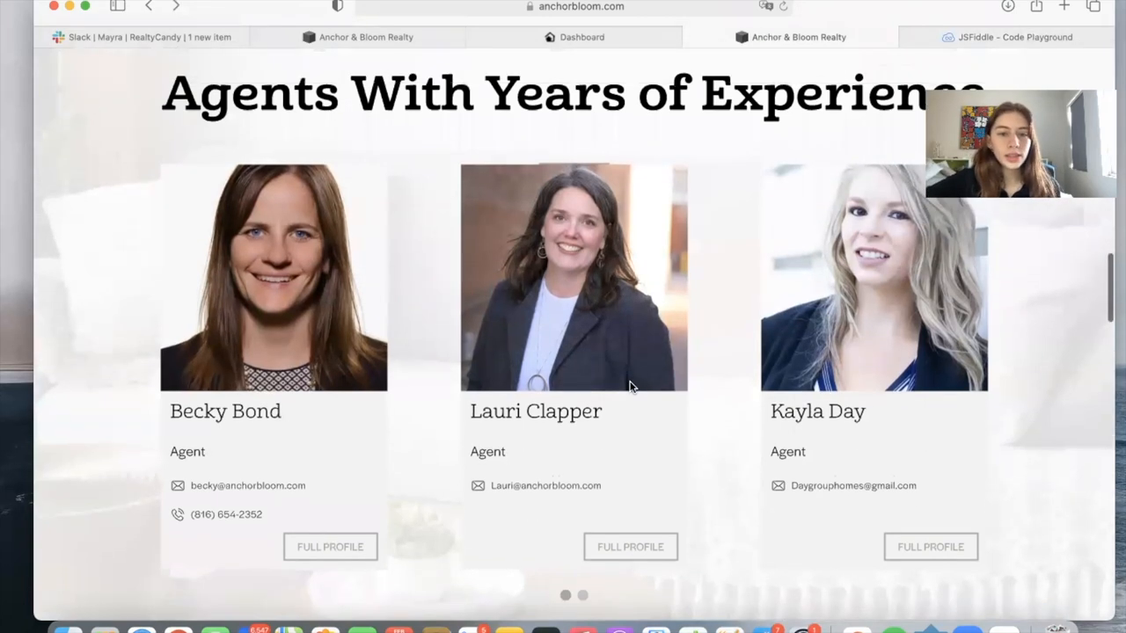
{"action": "scroll", "scroll_direction": "down", "scroll_amount": 3}
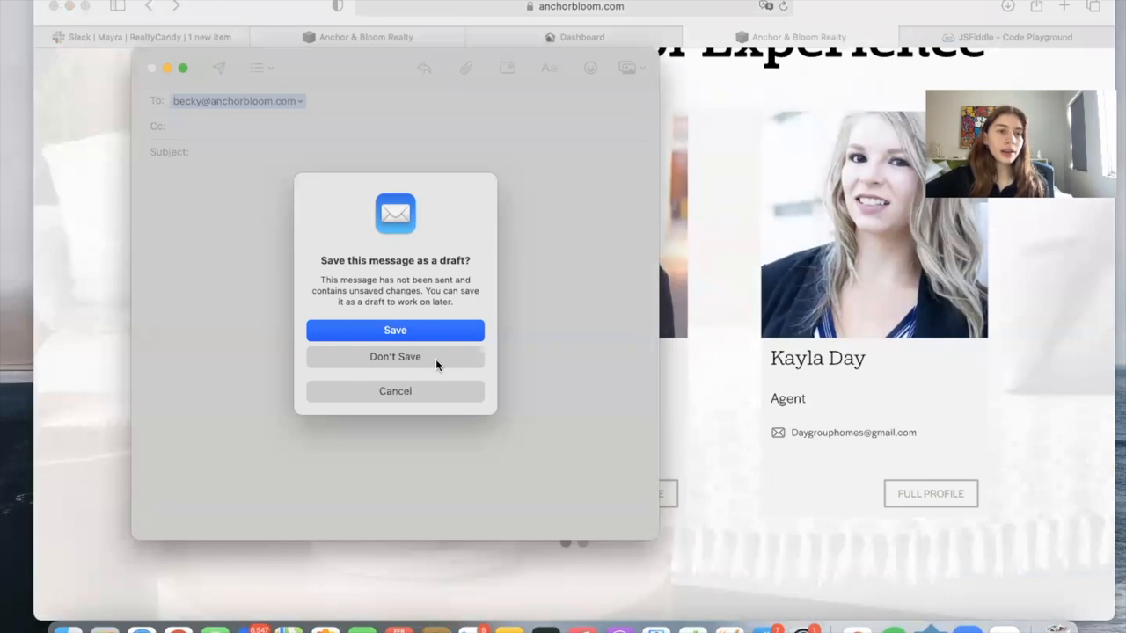
{"action": "left_click", "coordinate": [395, 356]}
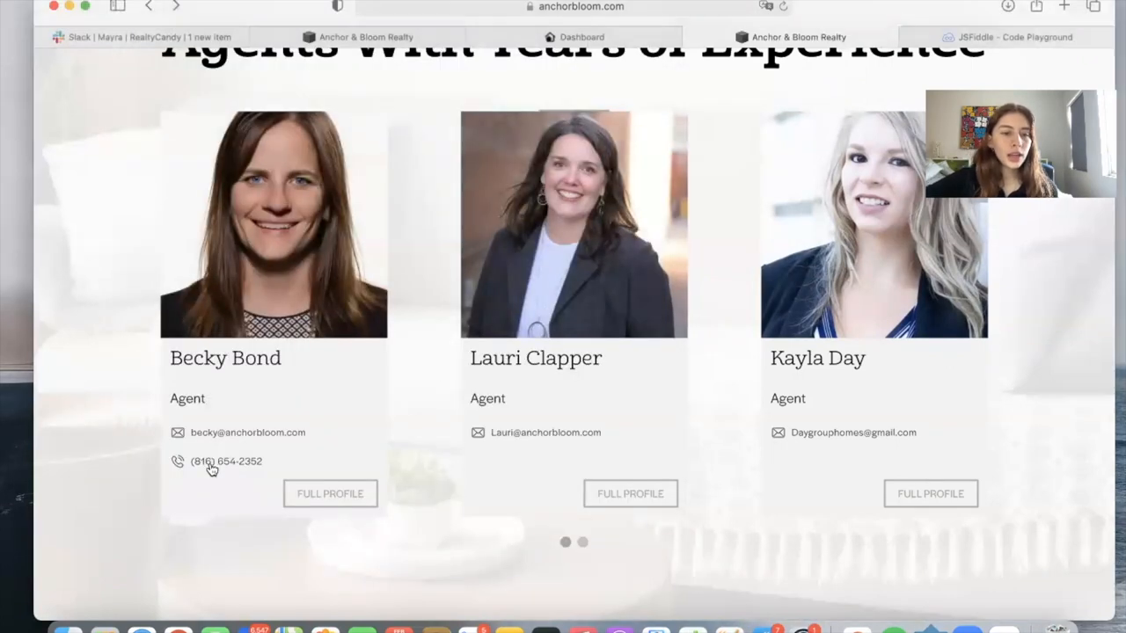
{"action": "left_click", "coordinate": [226, 461]}
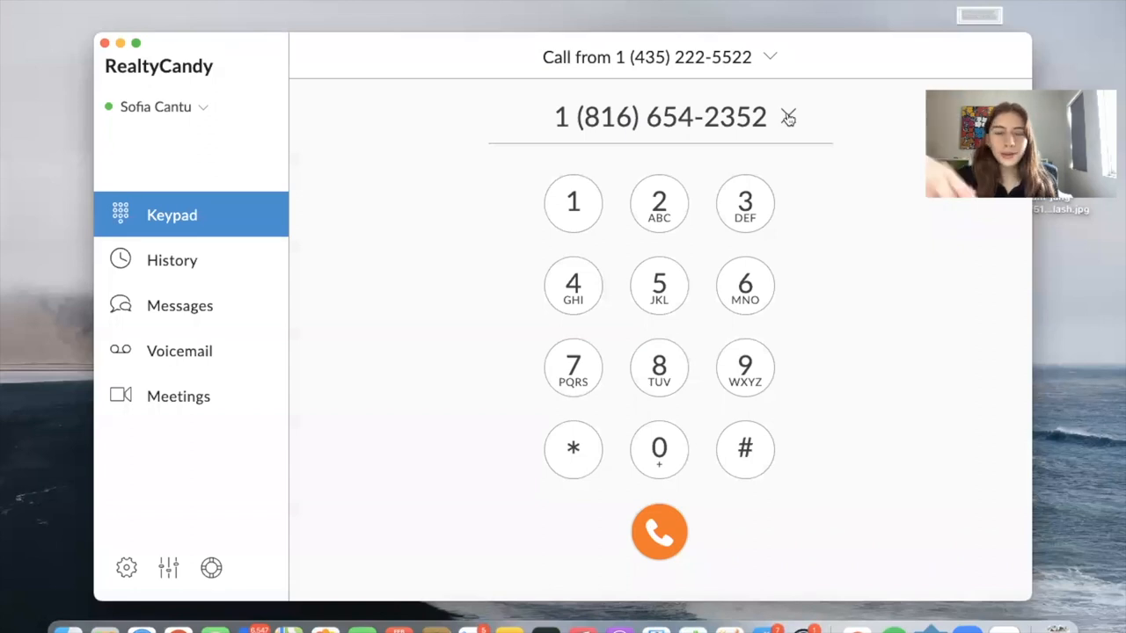
{"action": "left_click", "coordinate": [788, 117]}
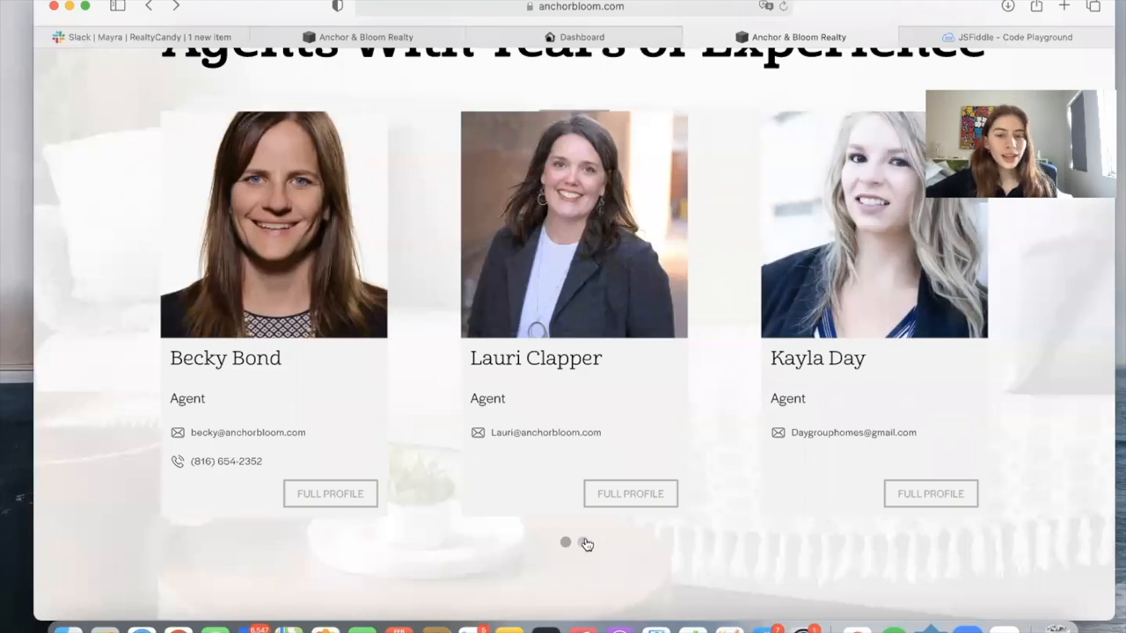
{"action": "left_click", "coordinate": [583, 541]}
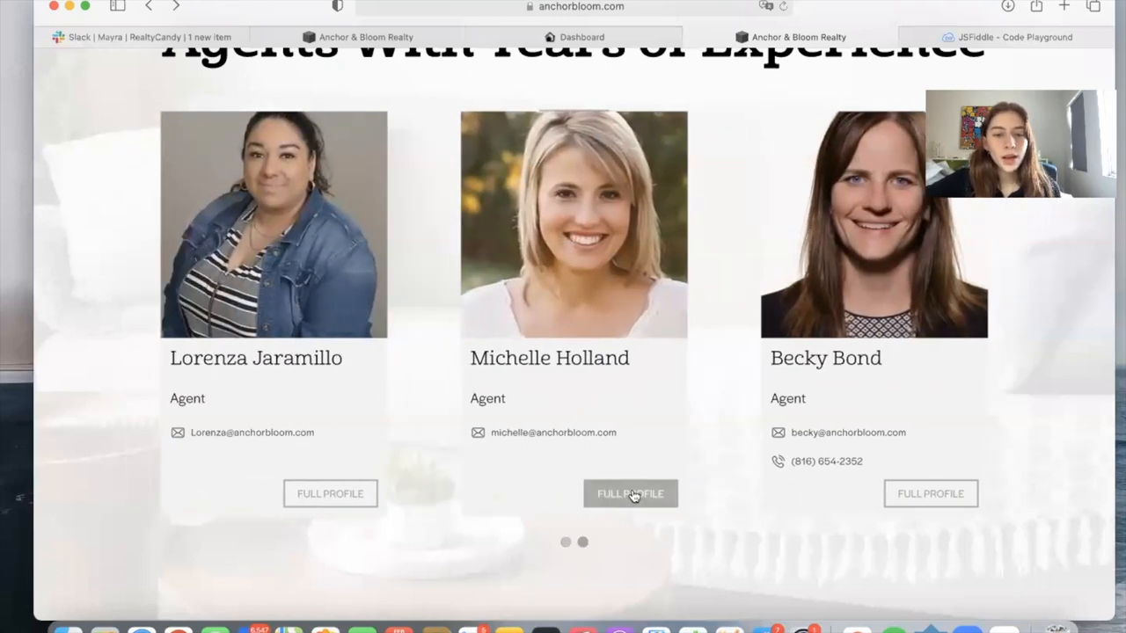
{"action": "left_click", "coordinate": [630, 494]}
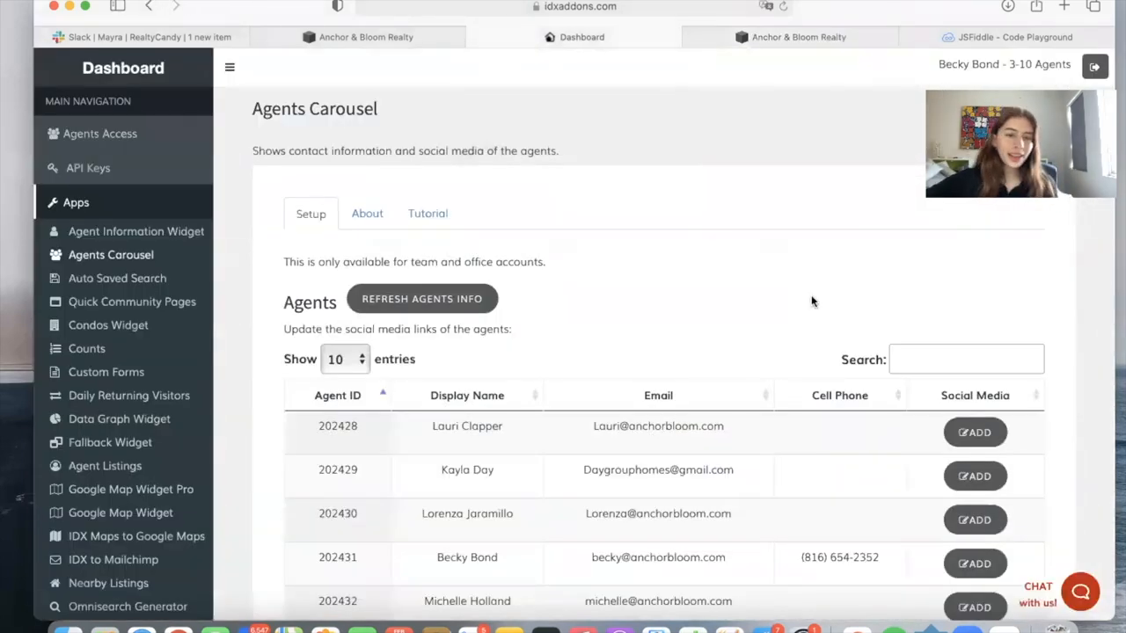
{"action": "scroll", "scroll_direction": "down", "scroll_amount": 3}
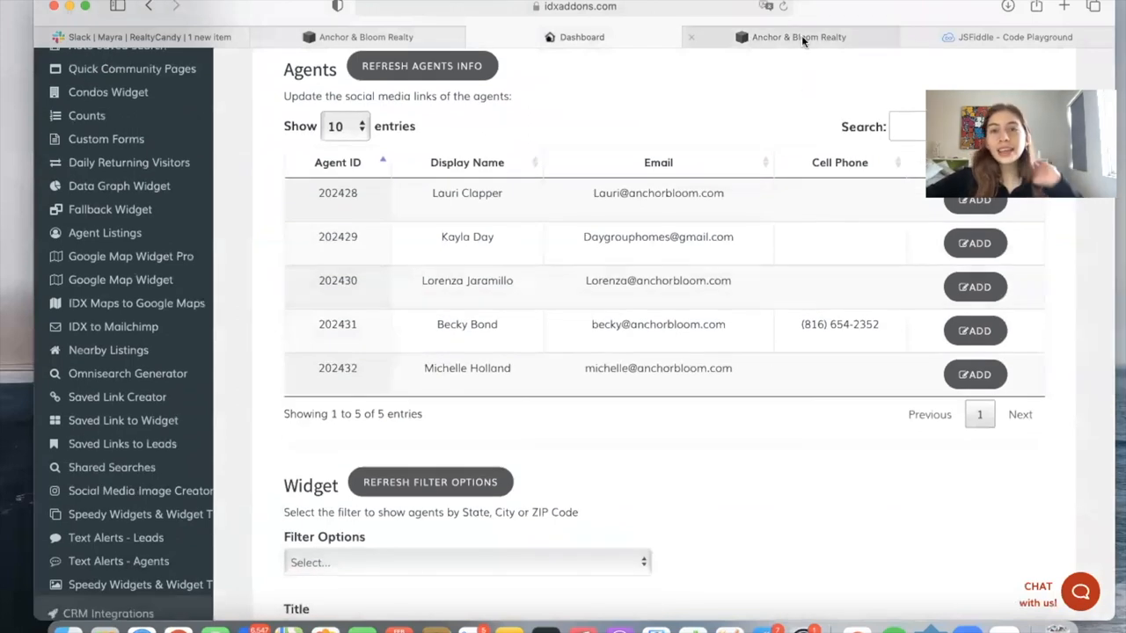
{"action": "left_click", "coordinate": [799, 37]}
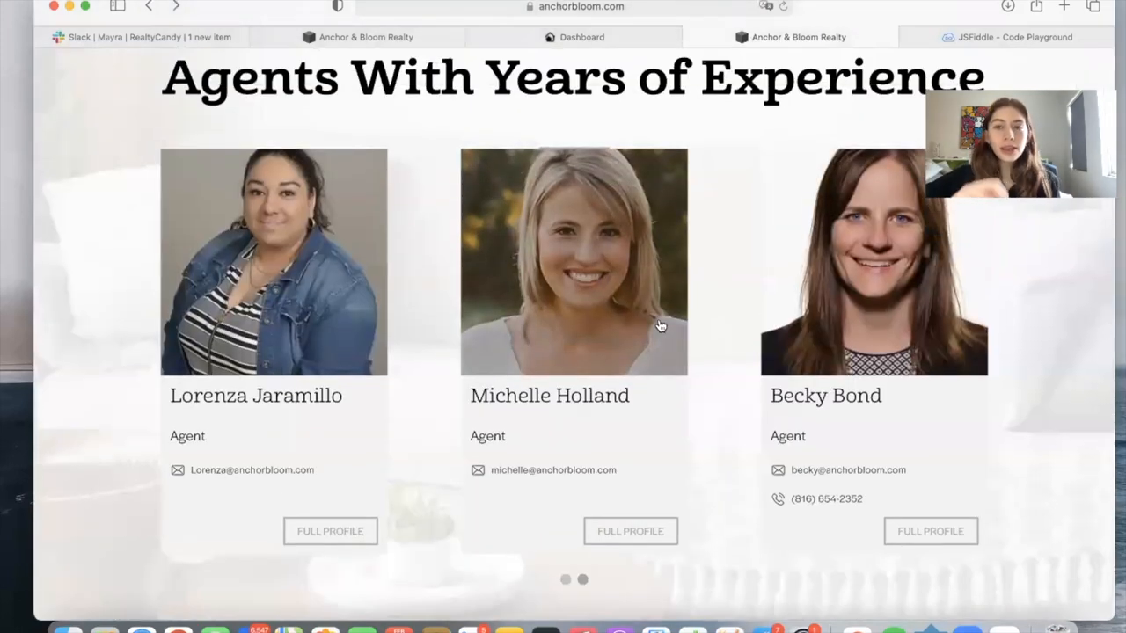
{"action": "mouse_move", "coordinate": [722, 261]}
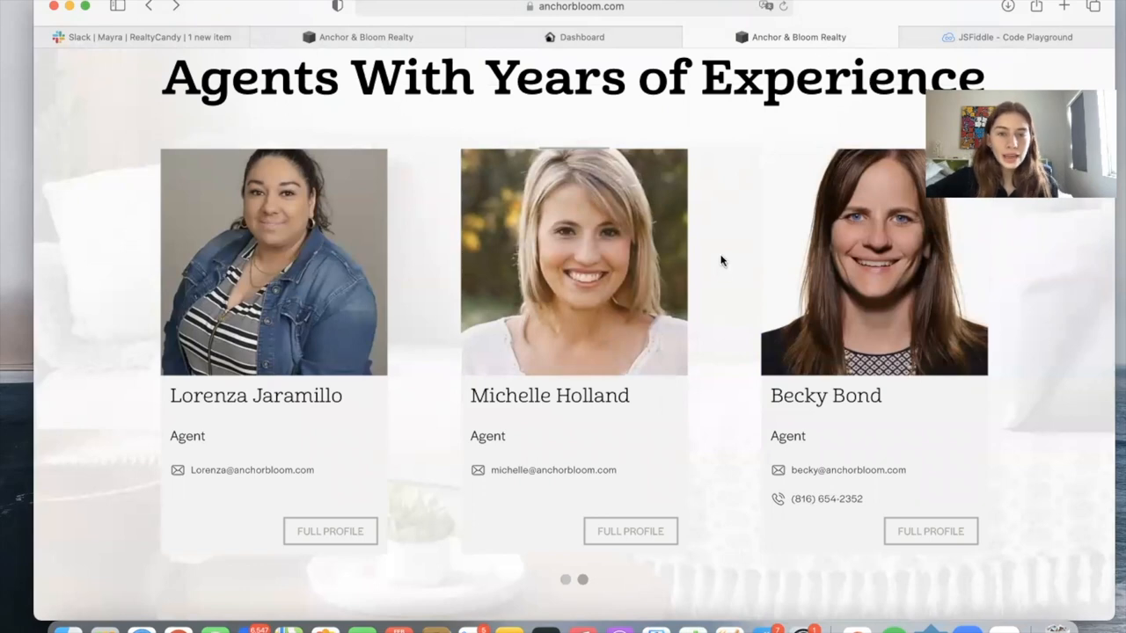
Return the live carousel to its first page of agents, then go back to the IDX Addons dashboard
{"action": "left_click", "coordinate": [565, 580]}
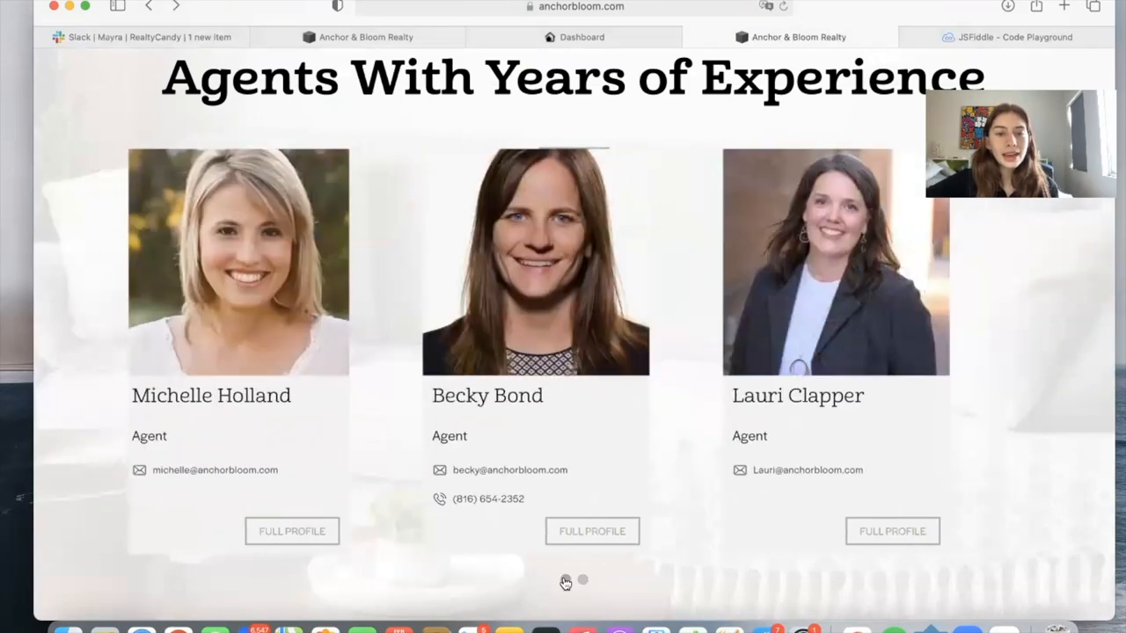
{"action": "scroll", "scroll_direction": "down", "scroll_amount": 3}
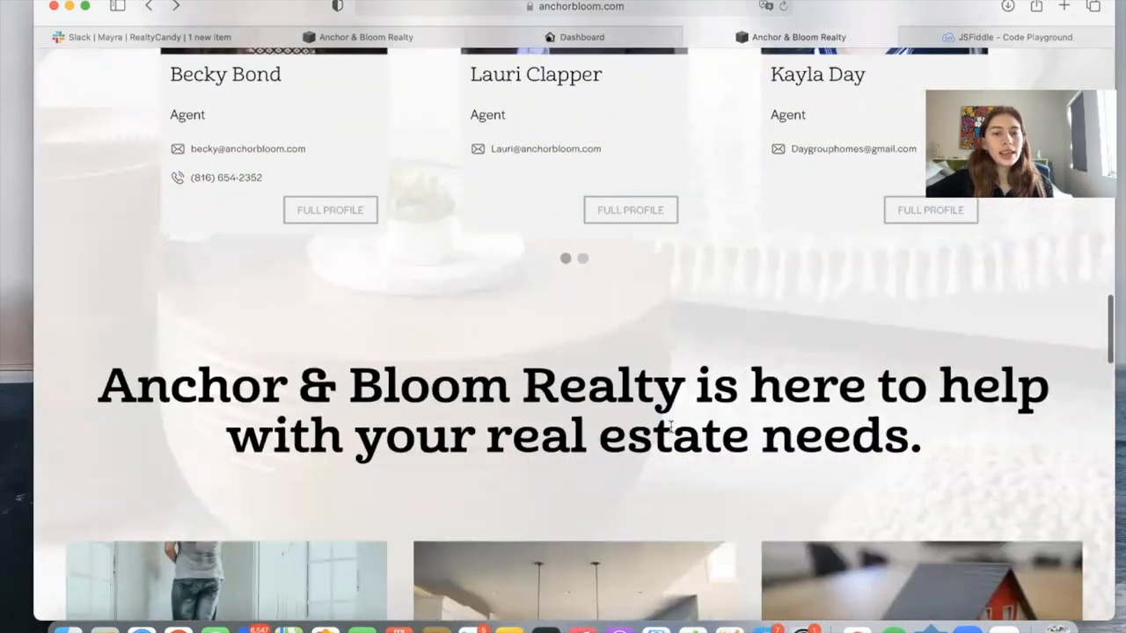
{"action": "scroll", "scroll_direction": "up", "scroll_amount": 3}
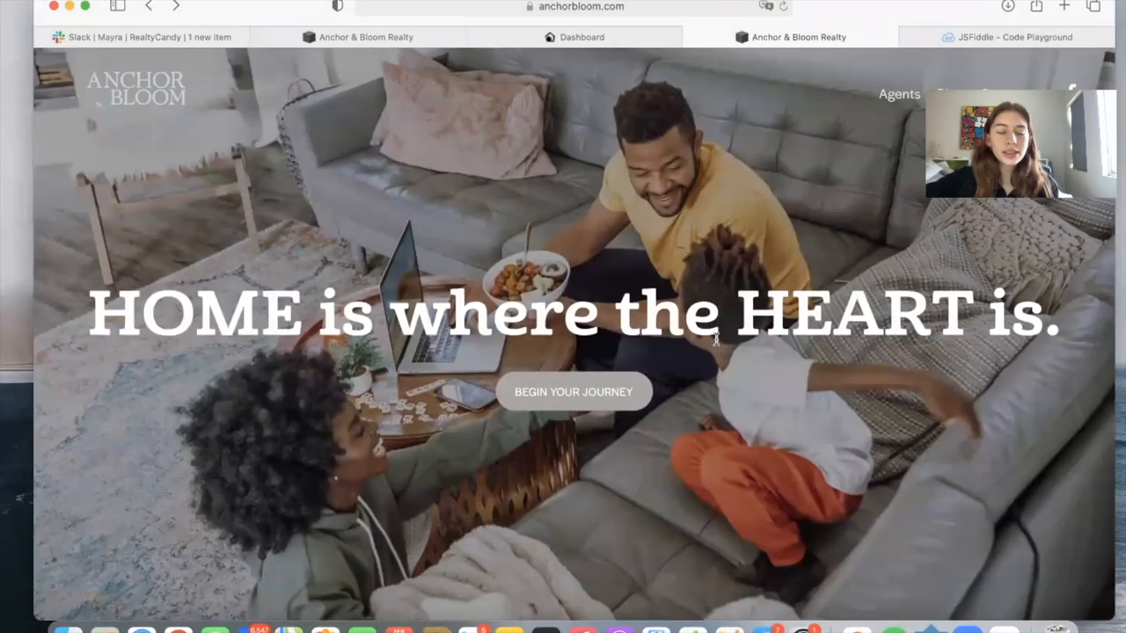
{"action": "scroll", "scroll_direction": "down", "scroll_amount": 3}
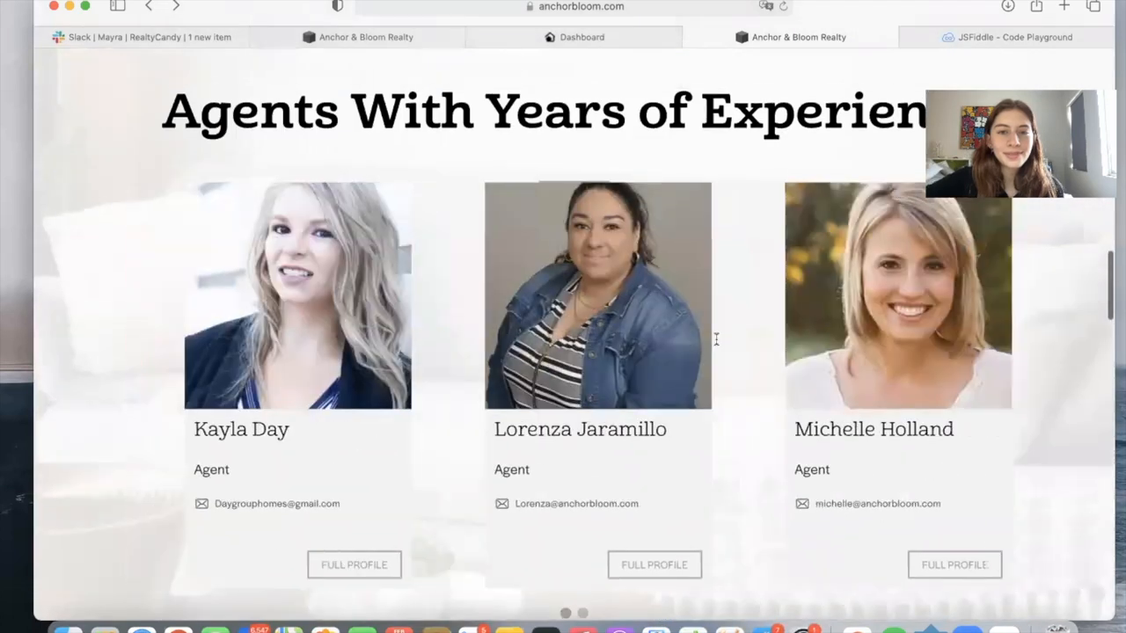
{"action": "left_click", "coordinate": [582, 37]}
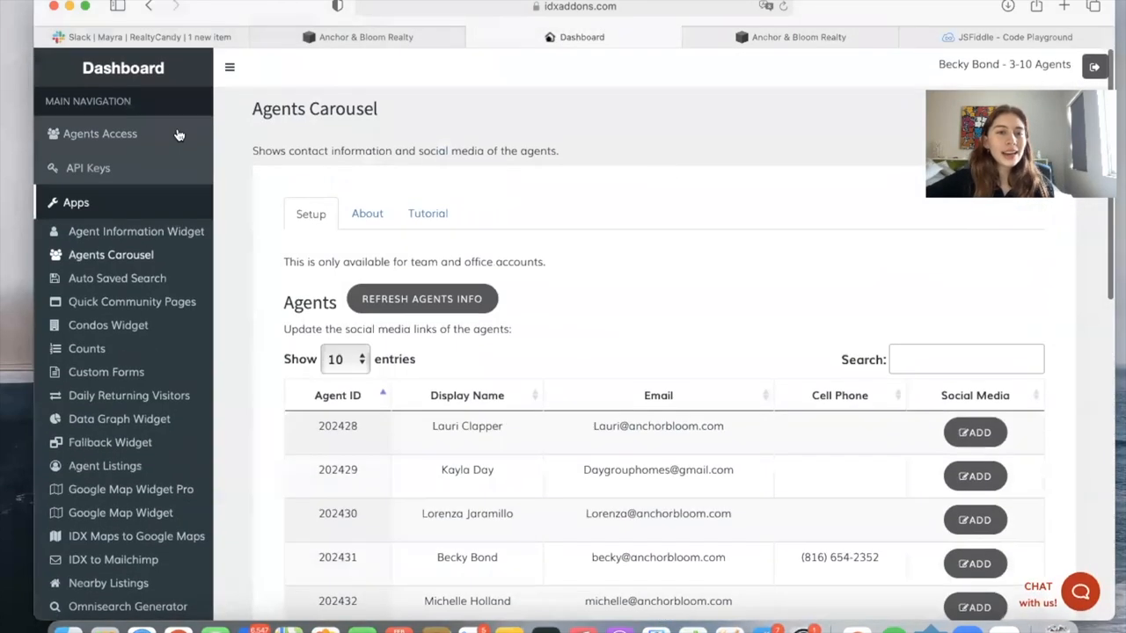
{"action": "mouse_move", "coordinate": [510, 173]}
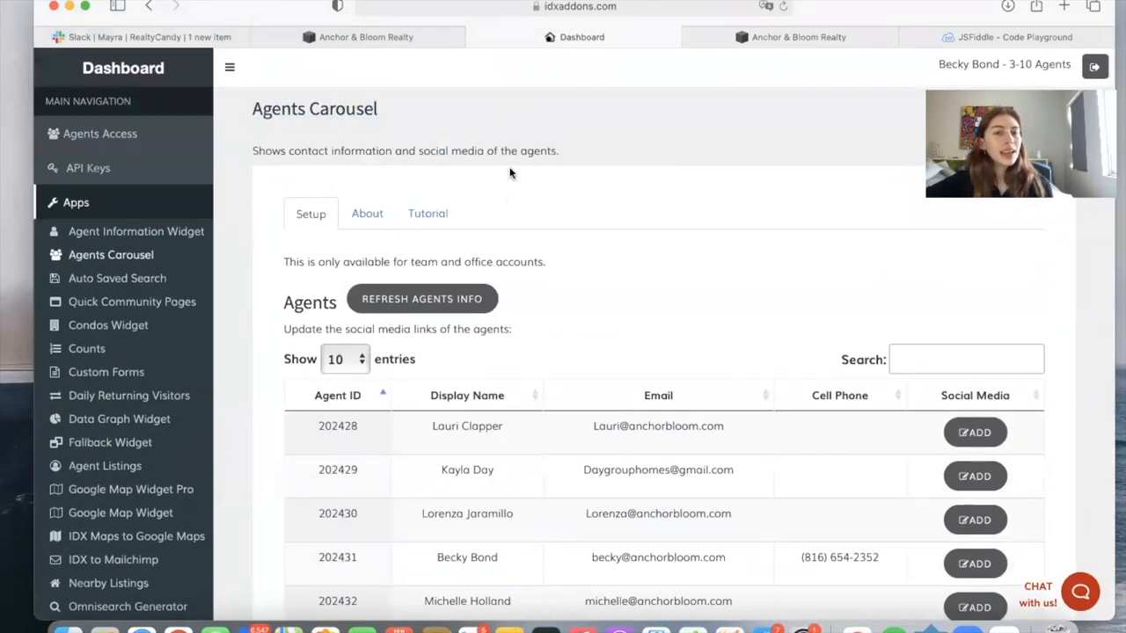
View the Agents Carousel tutorial and its sample staff carousel
{"action": "left_click", "coordinate": [428, 214]}
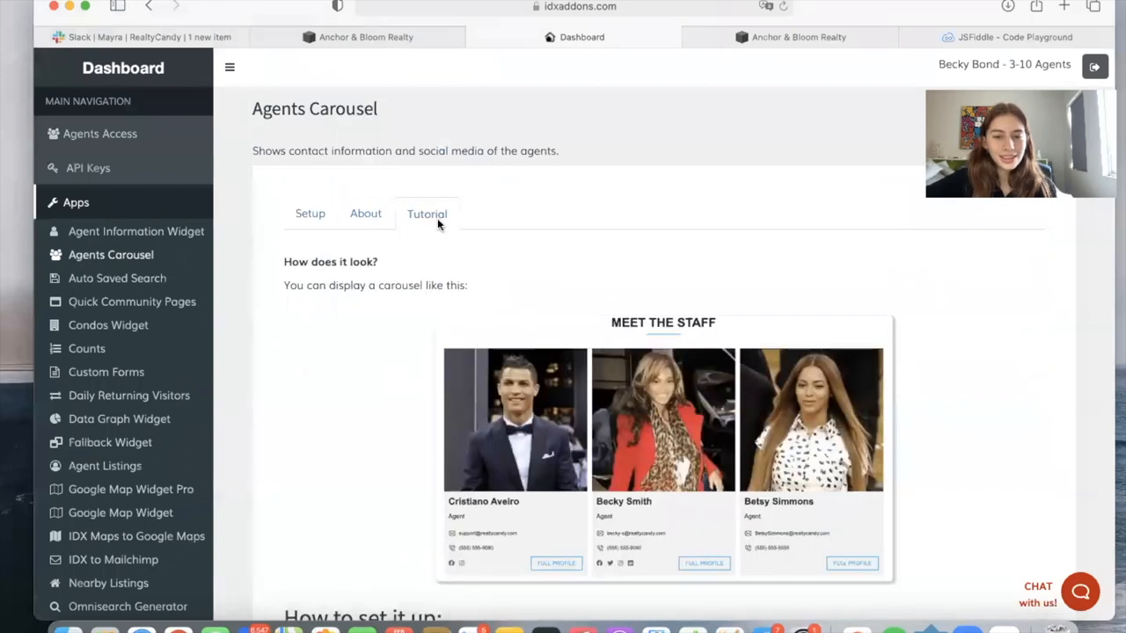
{"action": "scroll", "scroll_direction": "down", "scroll_amount": 3}
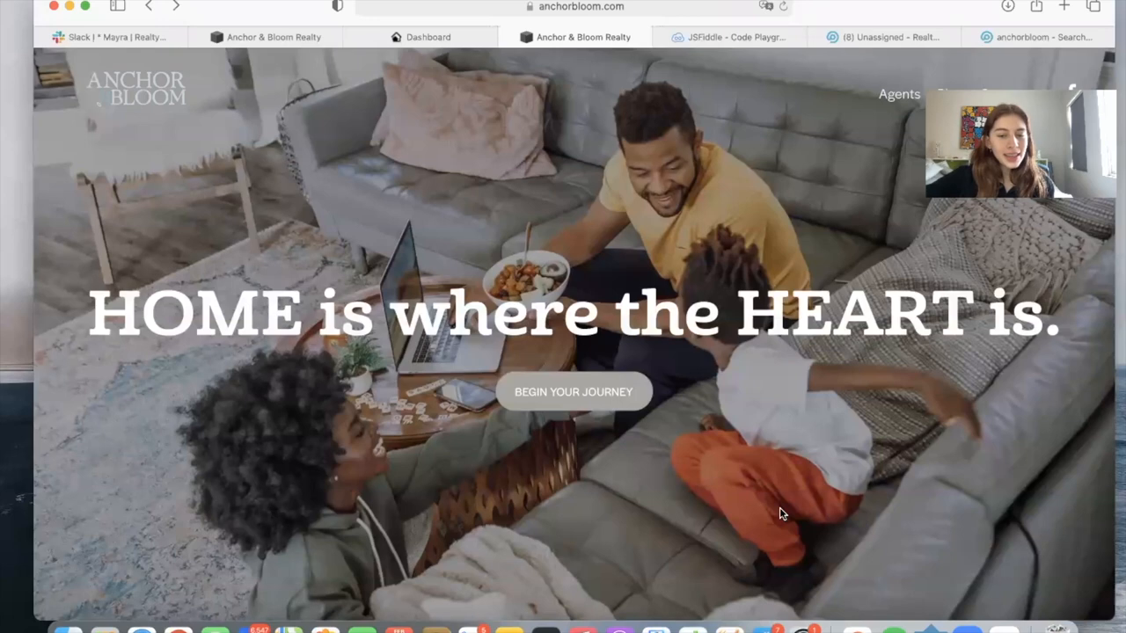
{"action": "scroll", "scroll_direction": "down", "scroll_amount": 3}
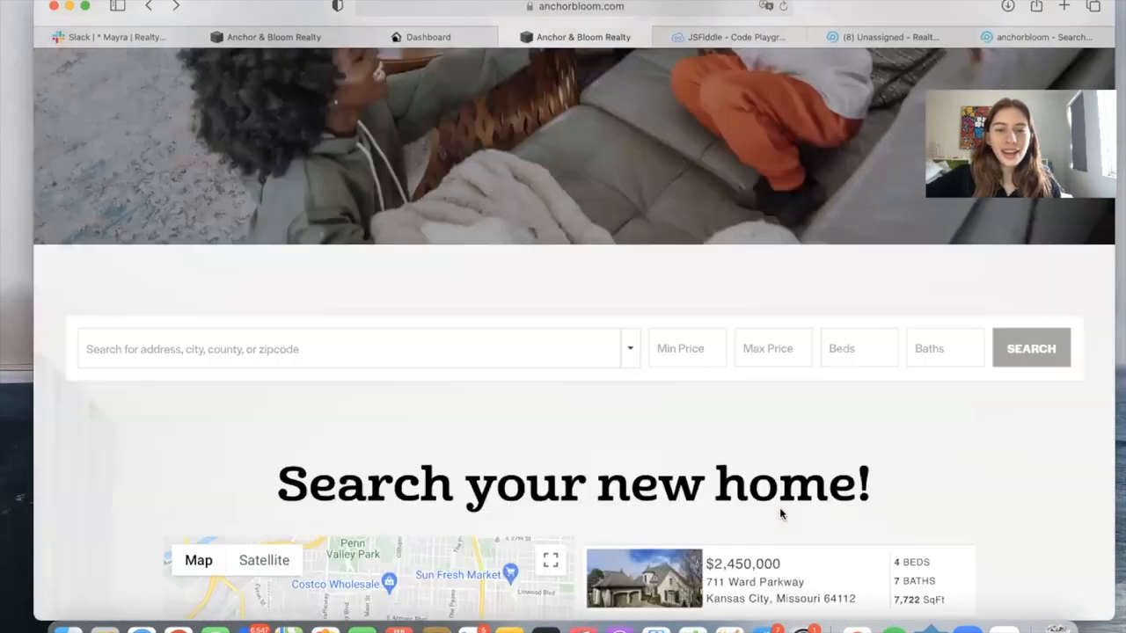
{"action": "scroll", "scroll_direction": "down", "scroll_amount": 3}
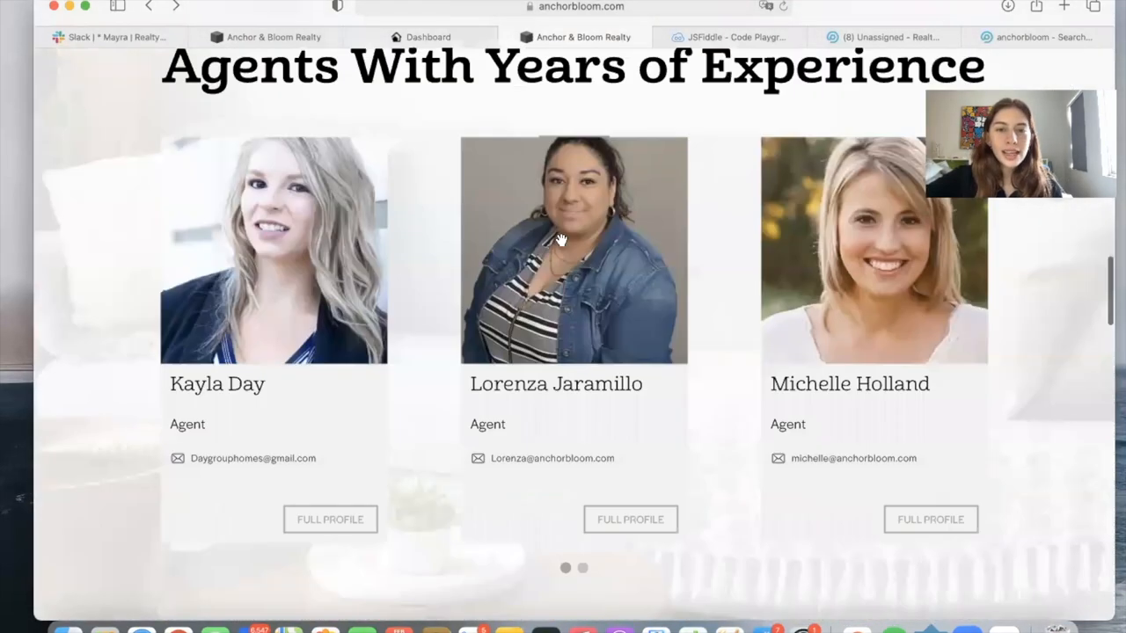
{"action": "scroll", "scroll_direction": "down", "scroll_amount": 3}
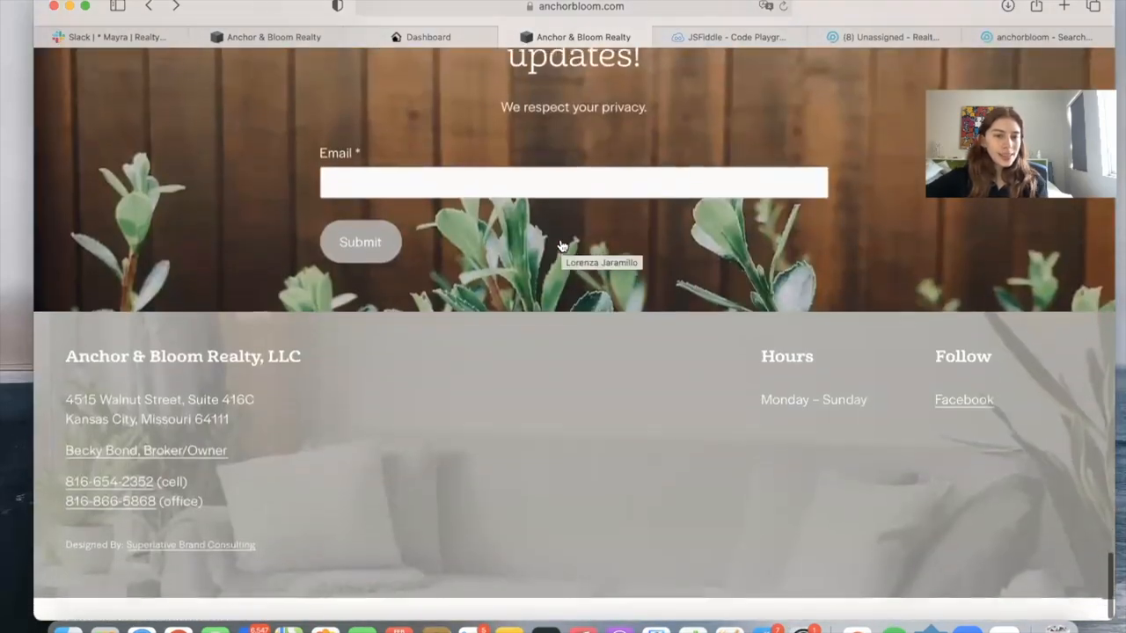
{"action": "scroll", "scroll_direction": "up", "scroll_amount": 3}
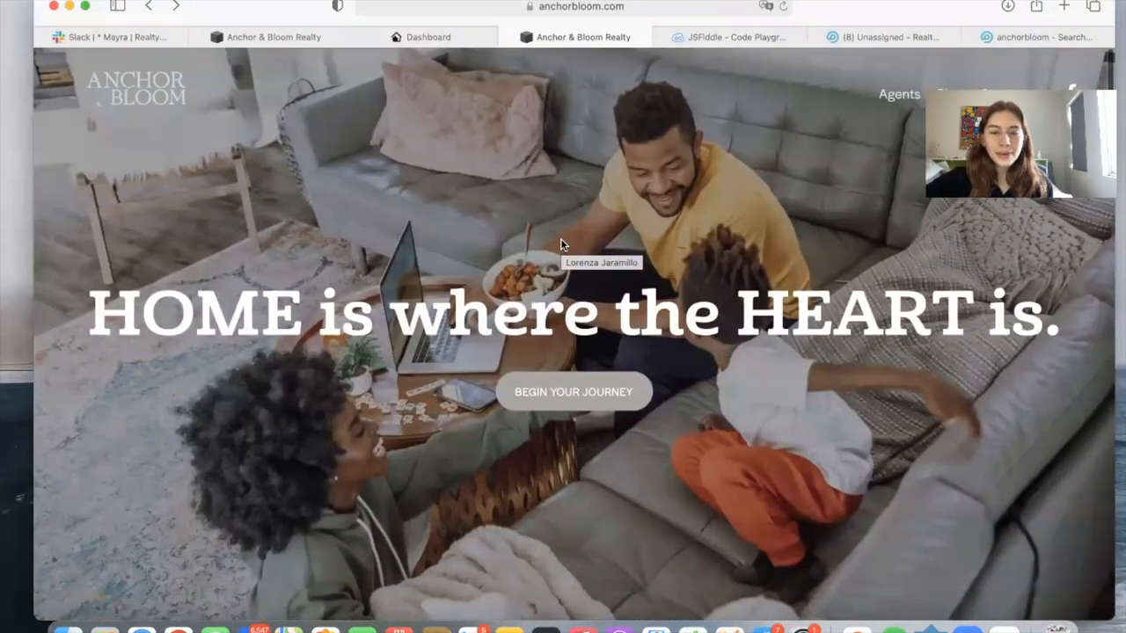